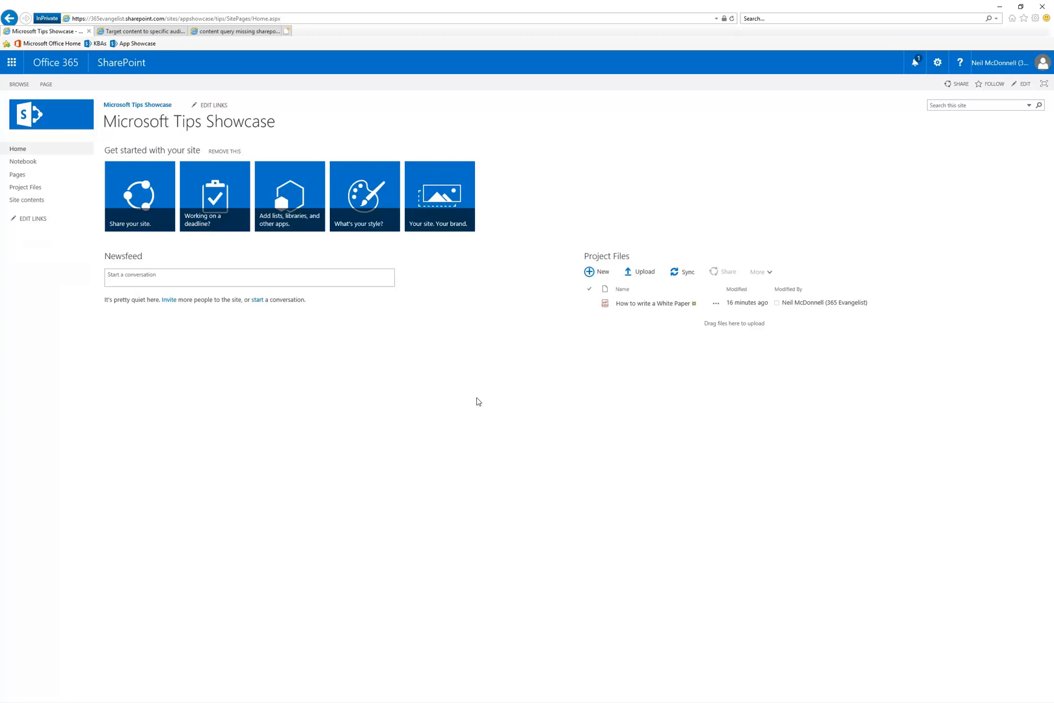
mouse_move(26, 187)
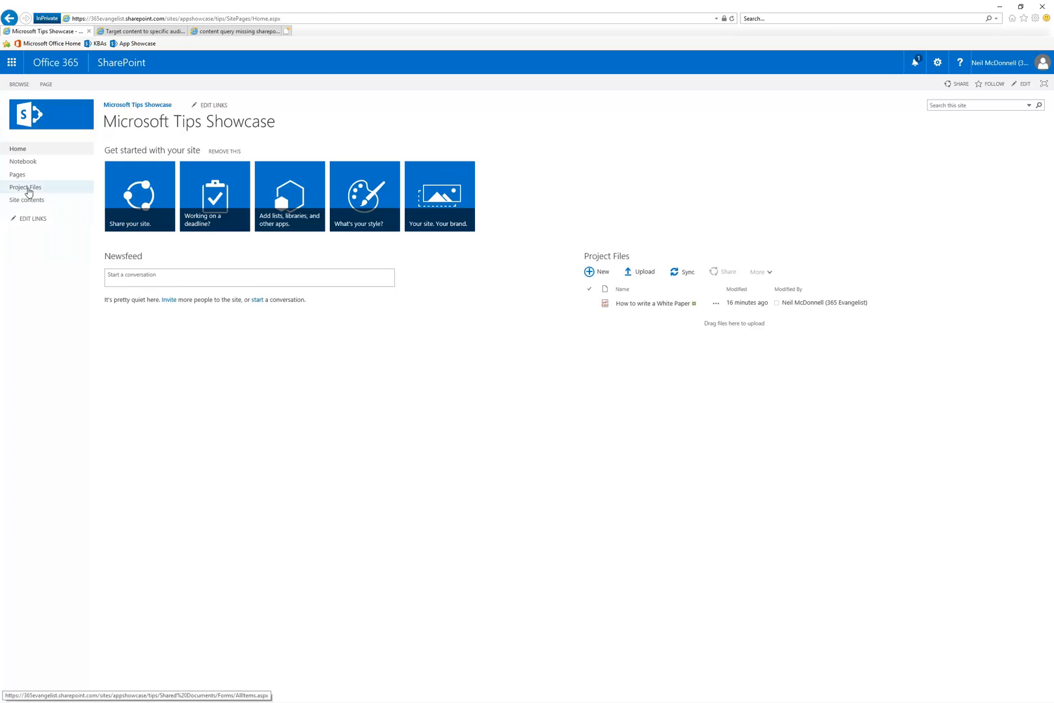
Step: Open the Project Files document library and show its Library ribbon commands
click(26, 187)
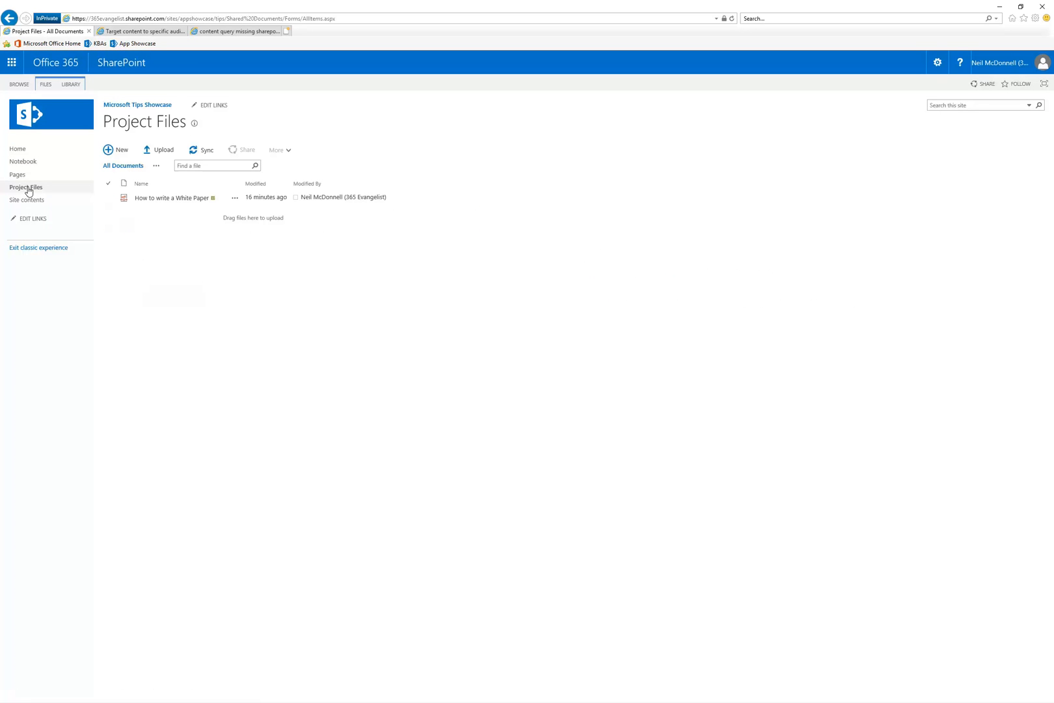
mouse_move(70, 85)
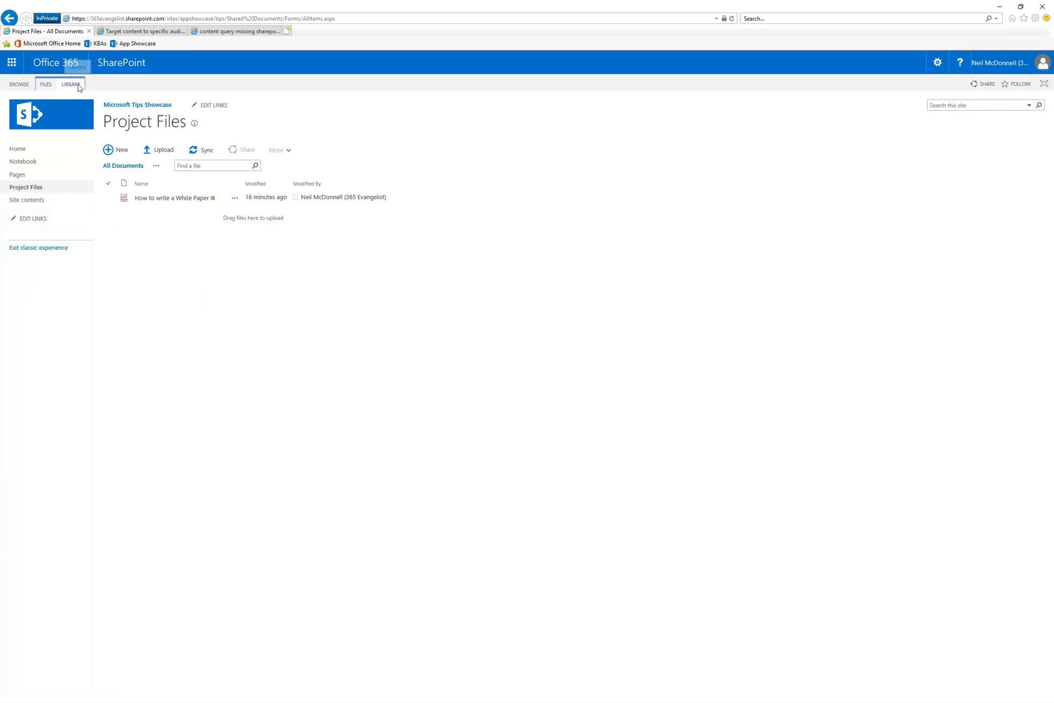
click(71, 84)
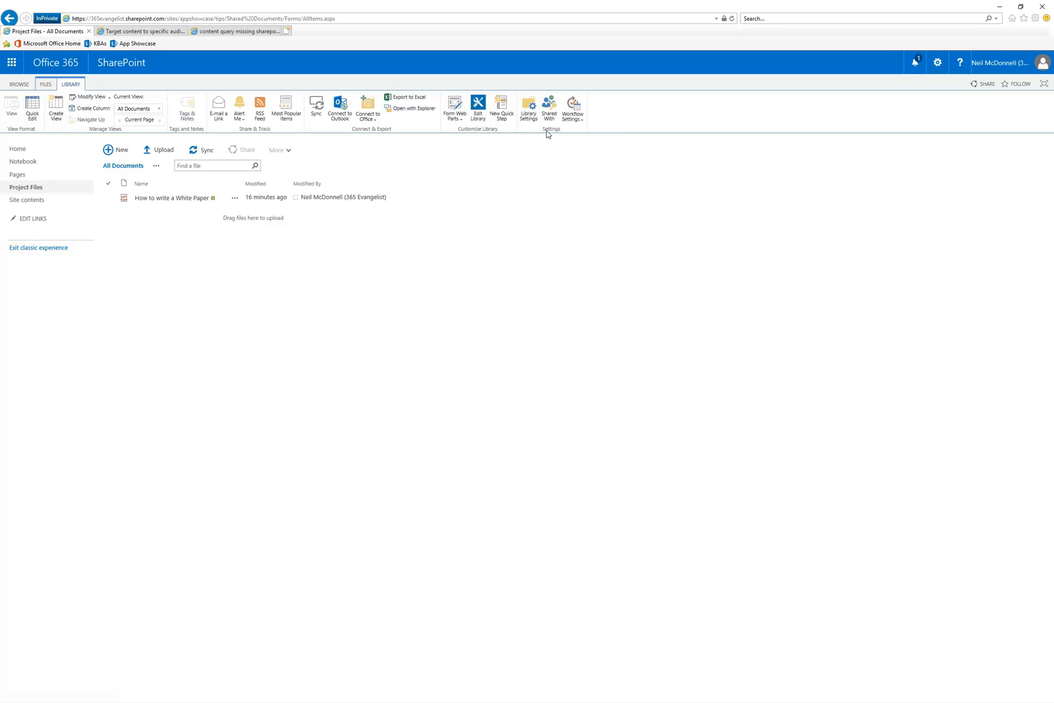
mouse_move(529, 108)
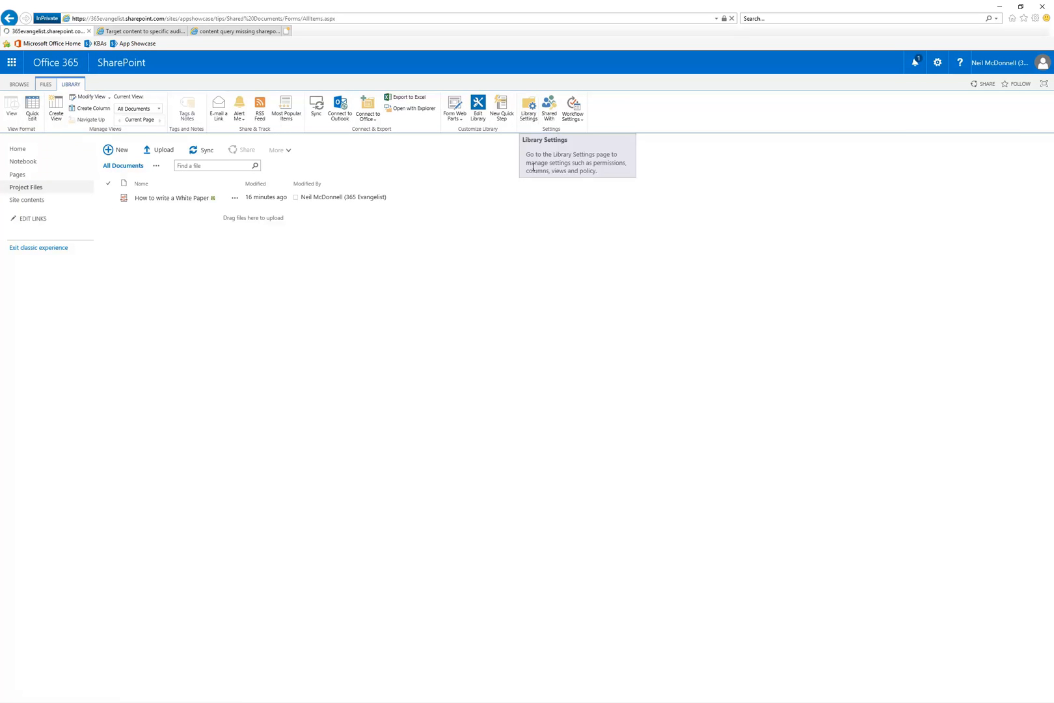
Step: Enable audience targeting in the Project Files library settings and confirm with OK
click(529, 107)
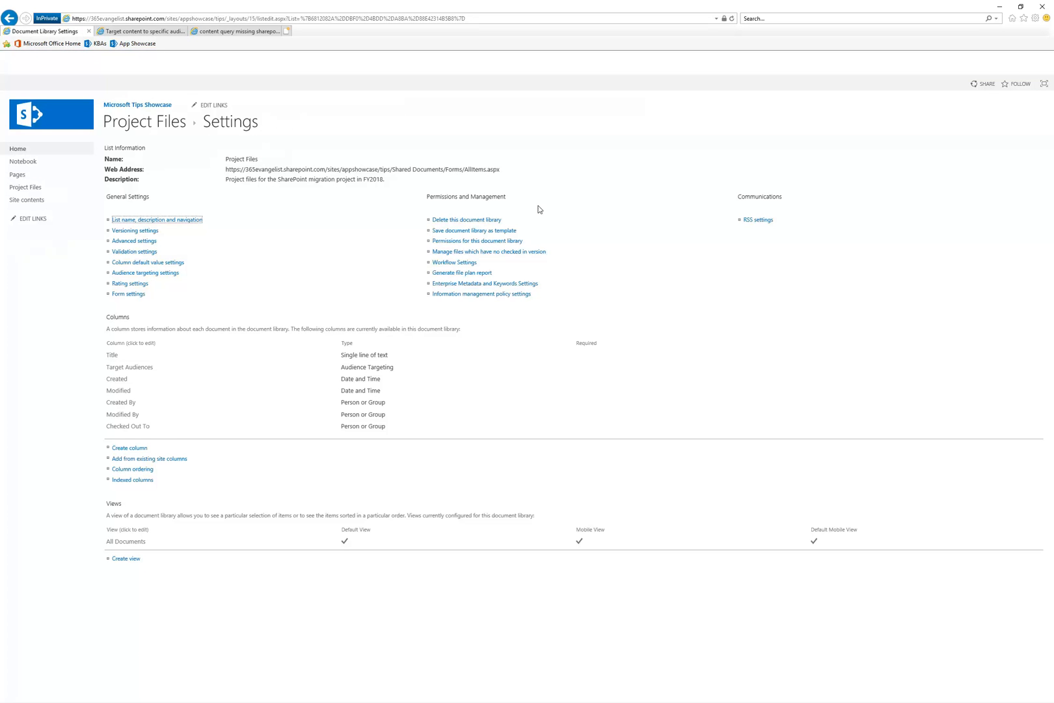
mouse_move(159, 259)
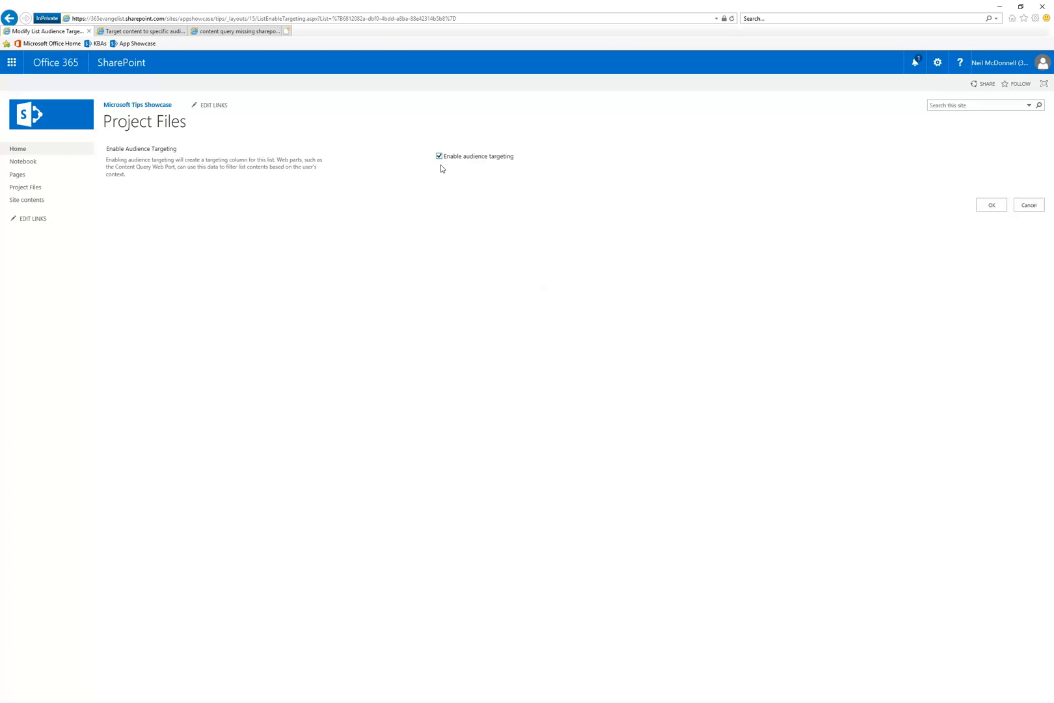
mouse_move(440, 193)
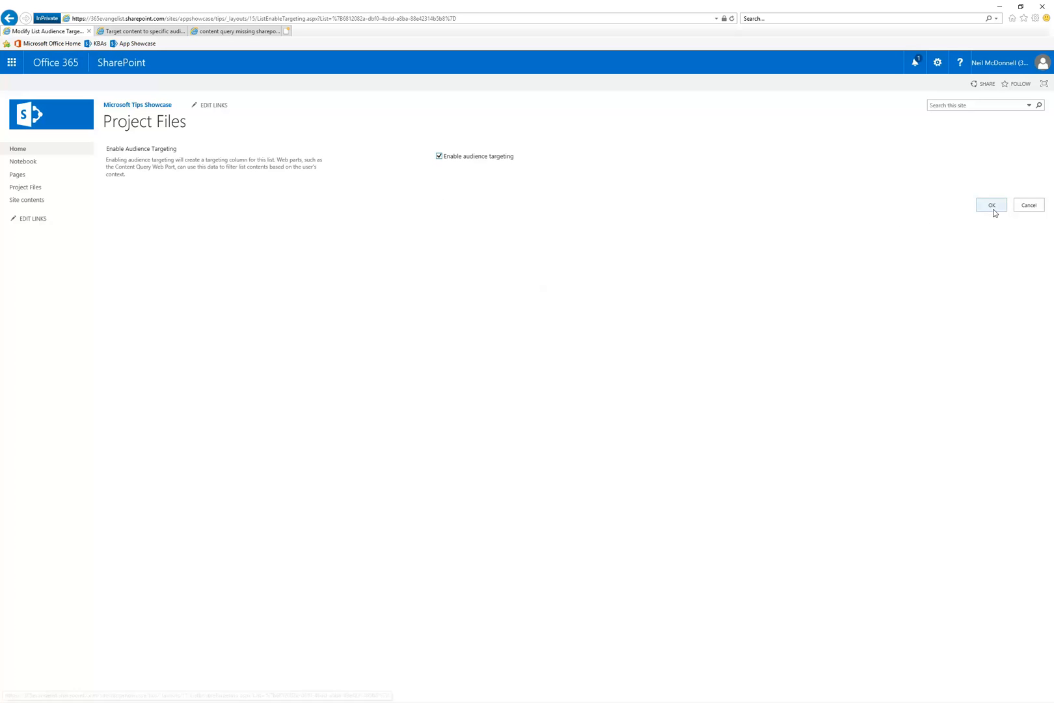
click(990, 205)
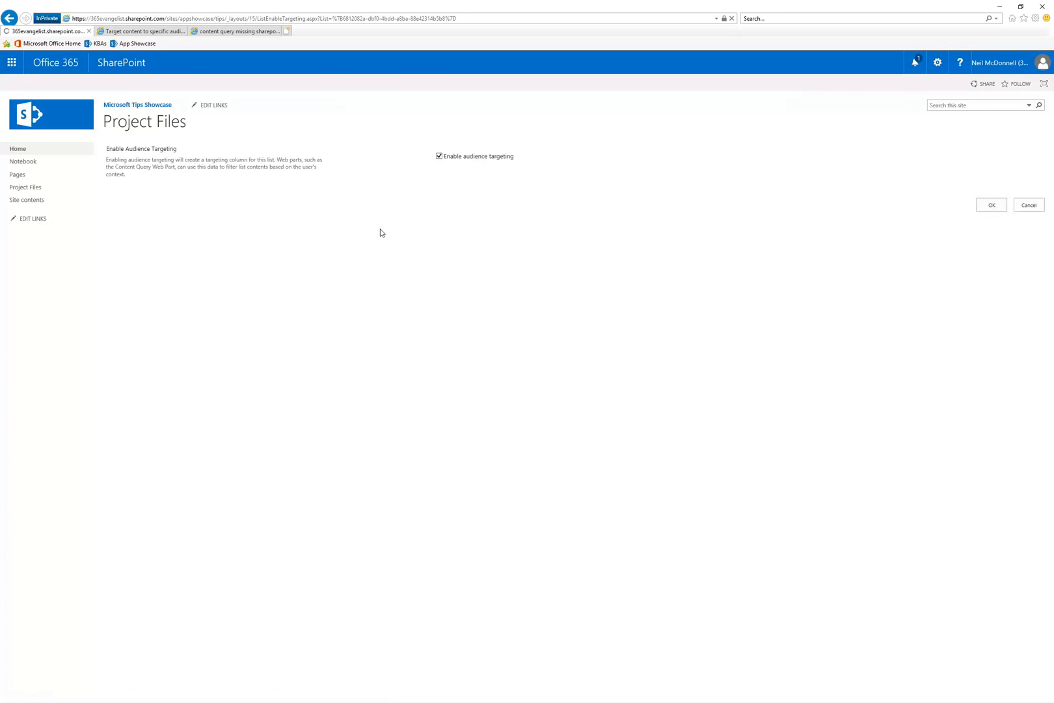
Step: Open the Edit Properties form for 'How to write a White Paper' via its callout's more actions
click(990, 206)
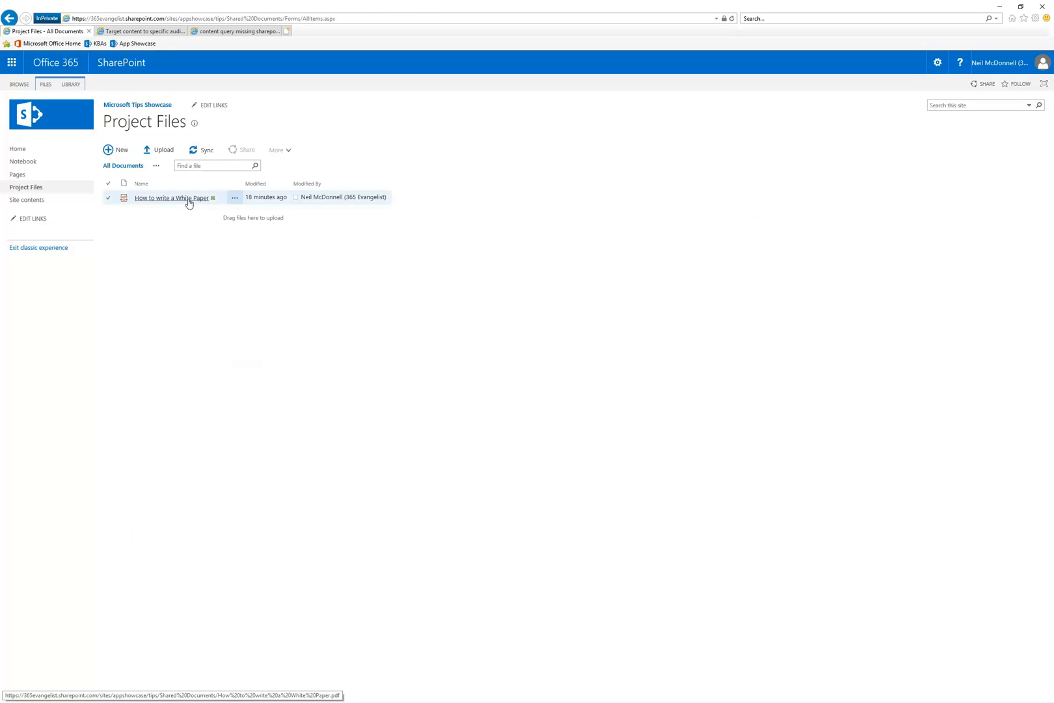
click(235, 198)
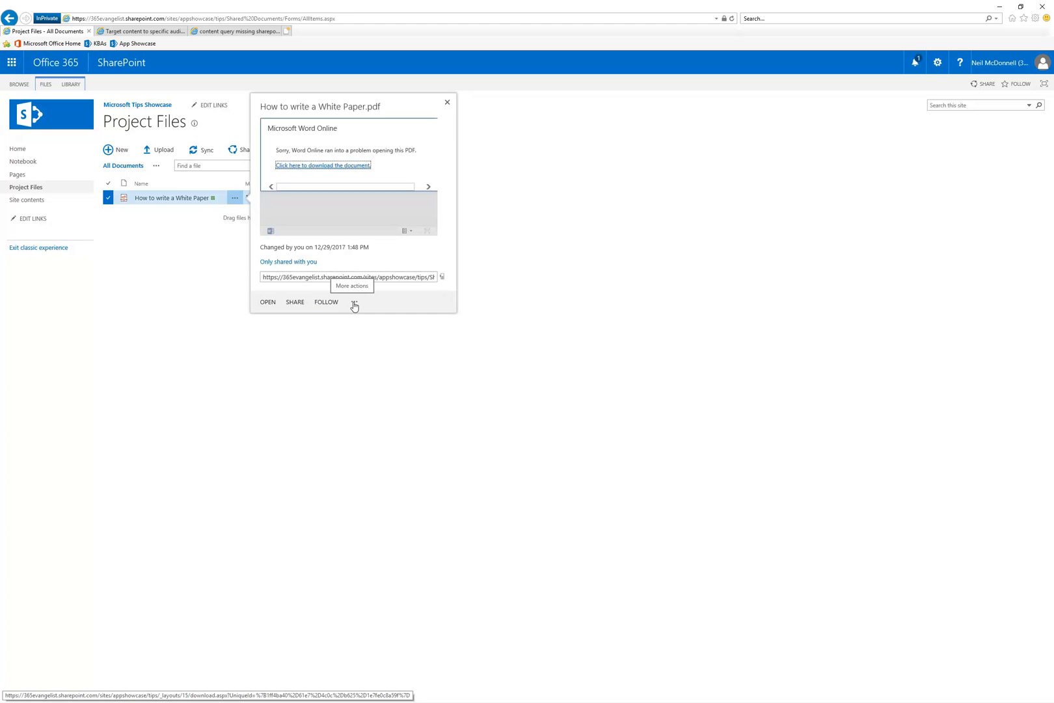
click(354, 302)
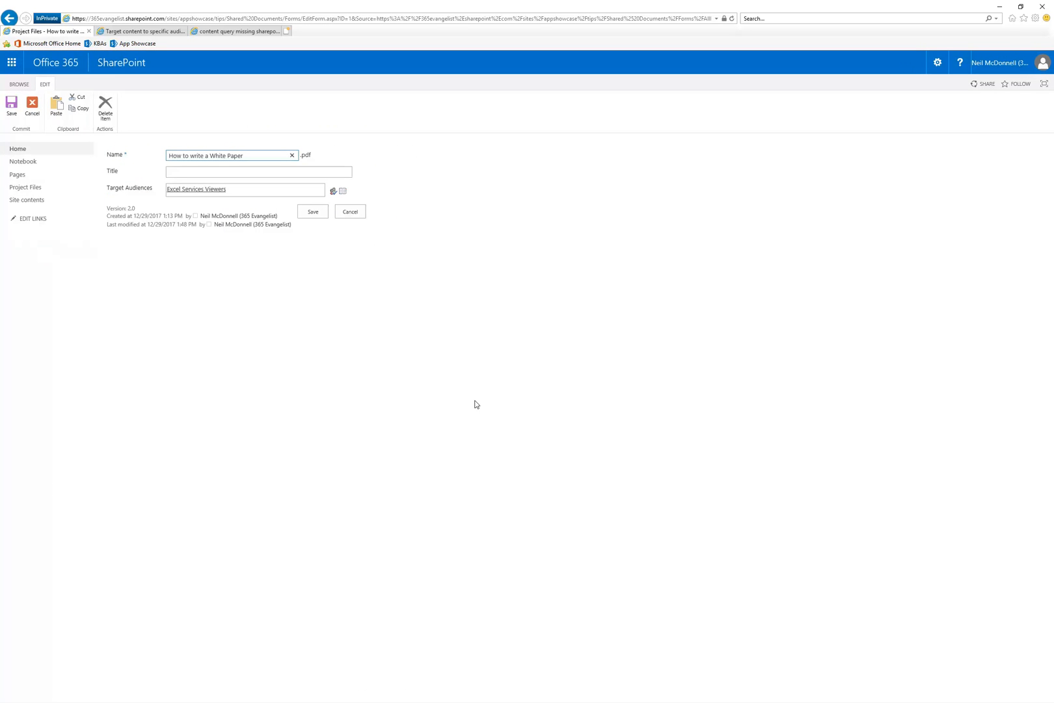
Step: Replace Target Audiences with 'project', check the name, and choose More Names to search audiences
click(246, 189)
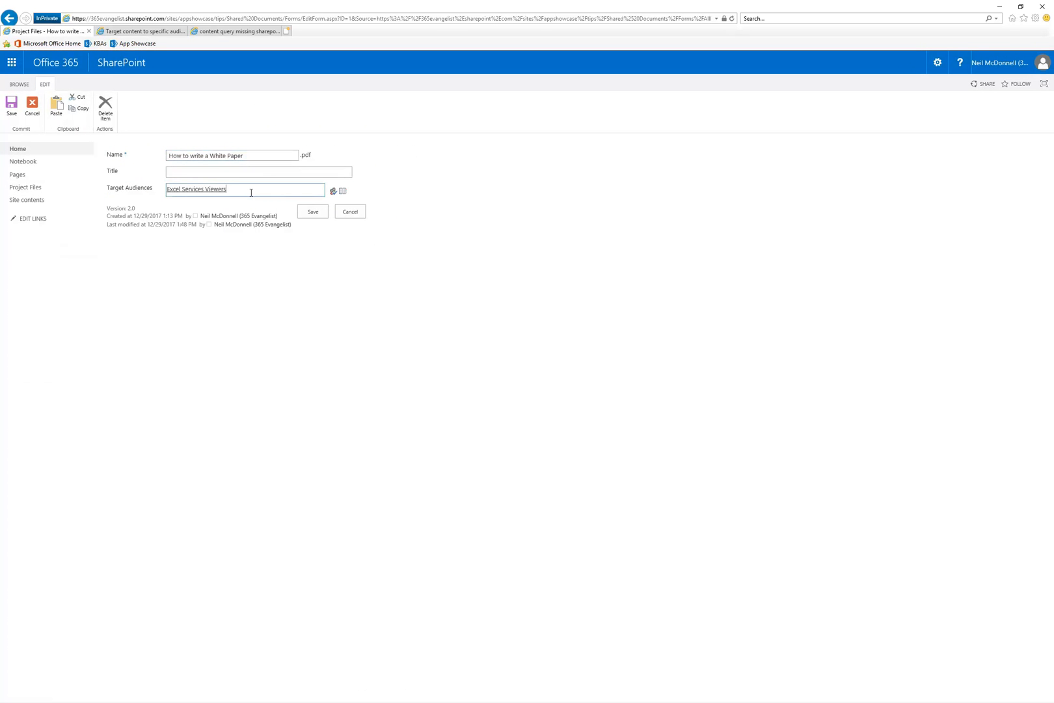
text(p)
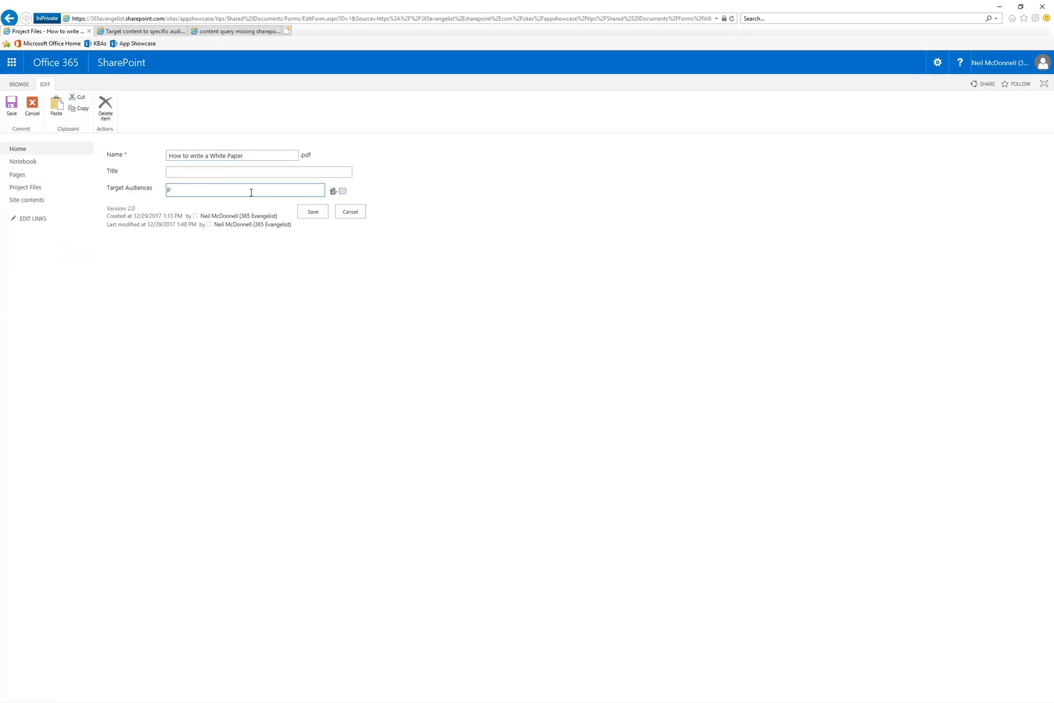
text(roject)
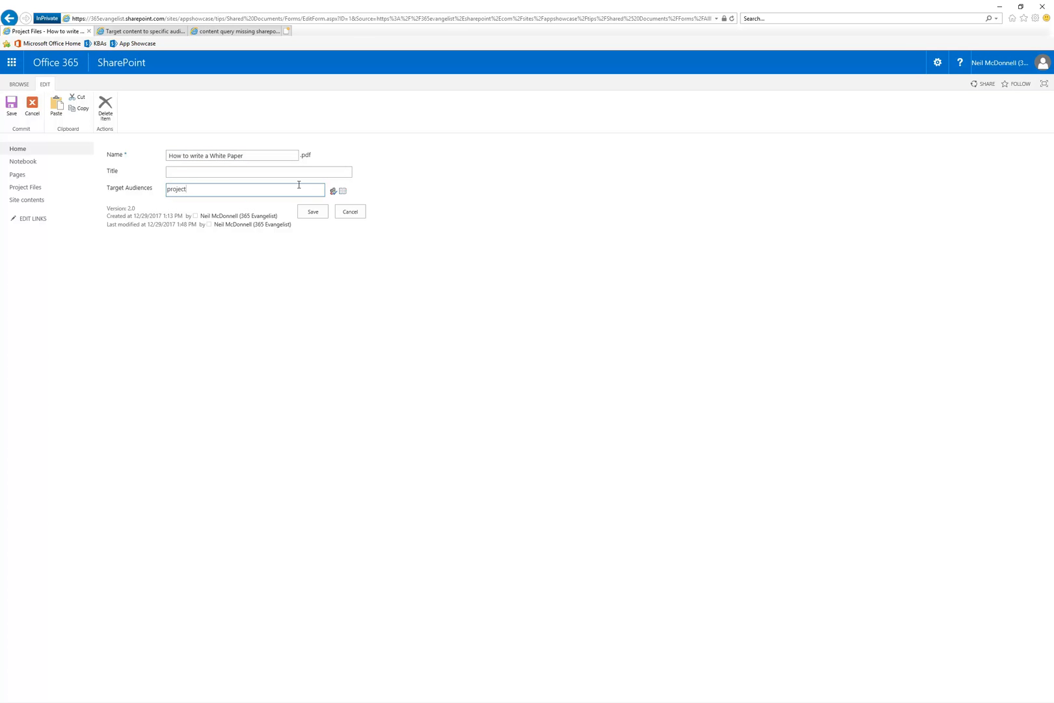
click(177, 189)
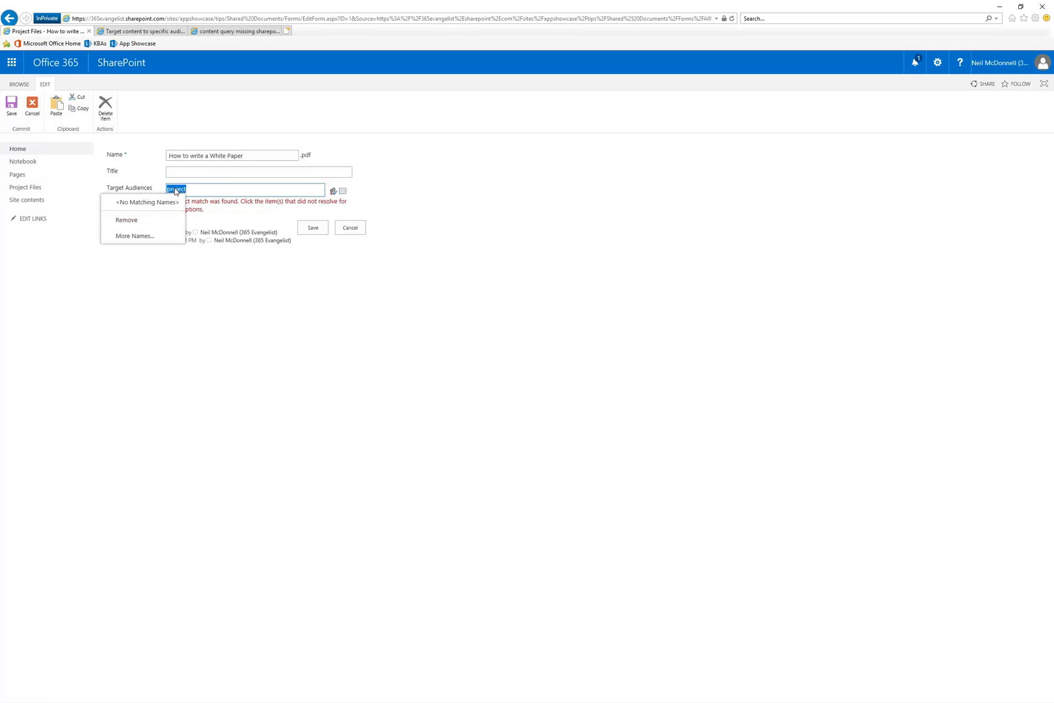
click(126, 220)
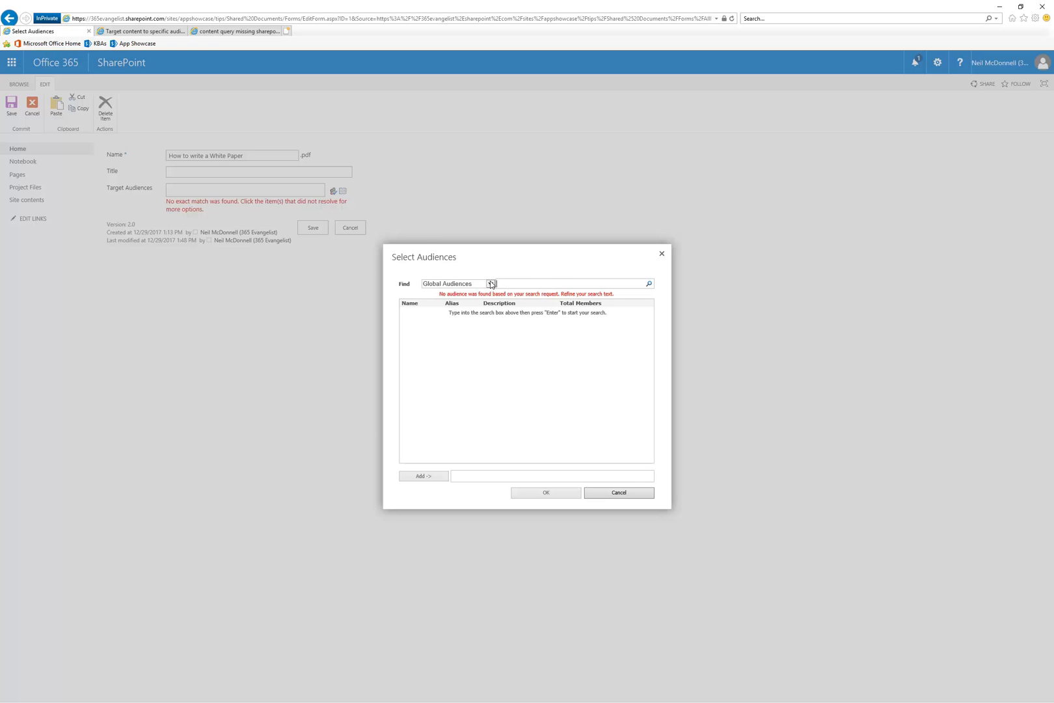
Step: Search SharePoint Groups for 'member' and set Hierarchy Managers as the target audience
click(490, 283)
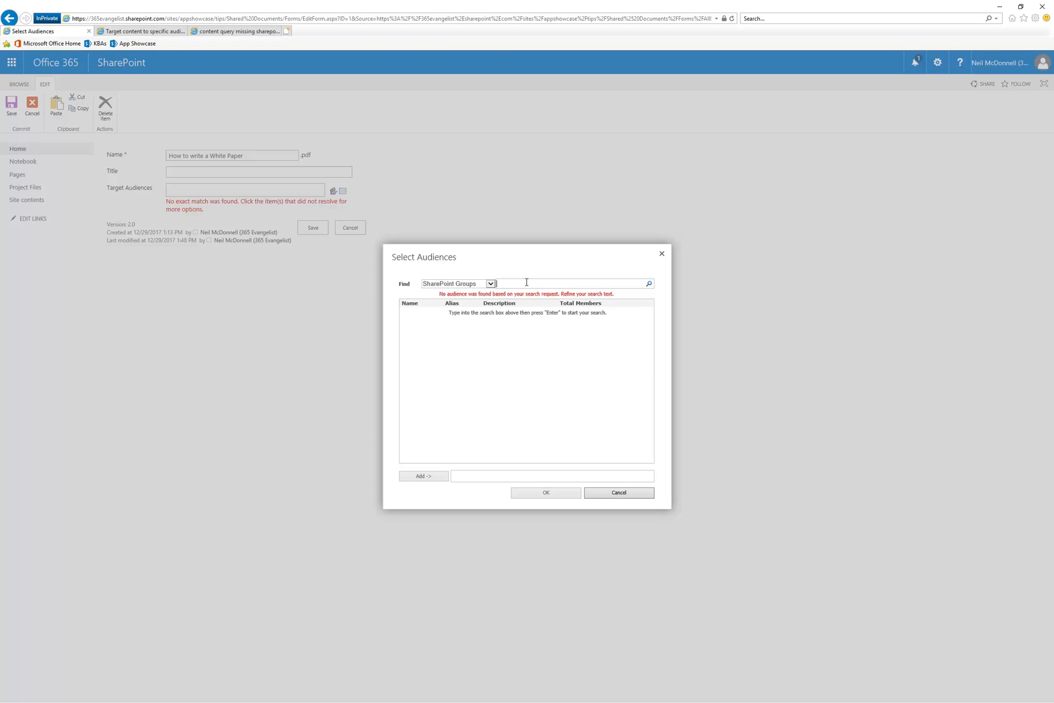
text(membrer)
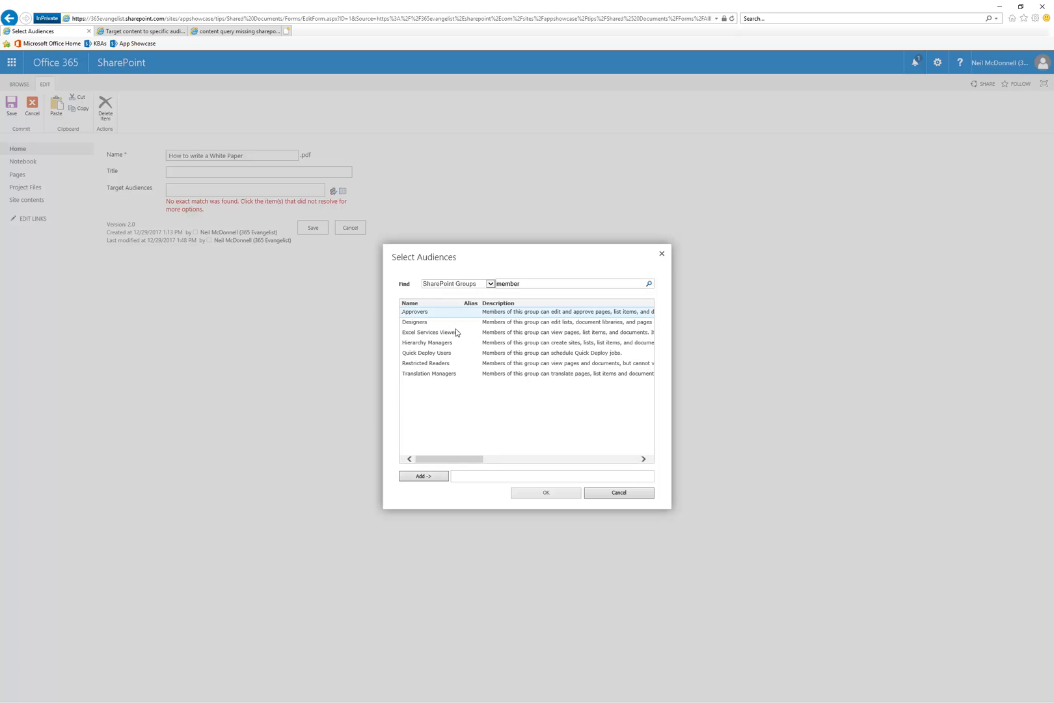
mouse_move(472, 359)
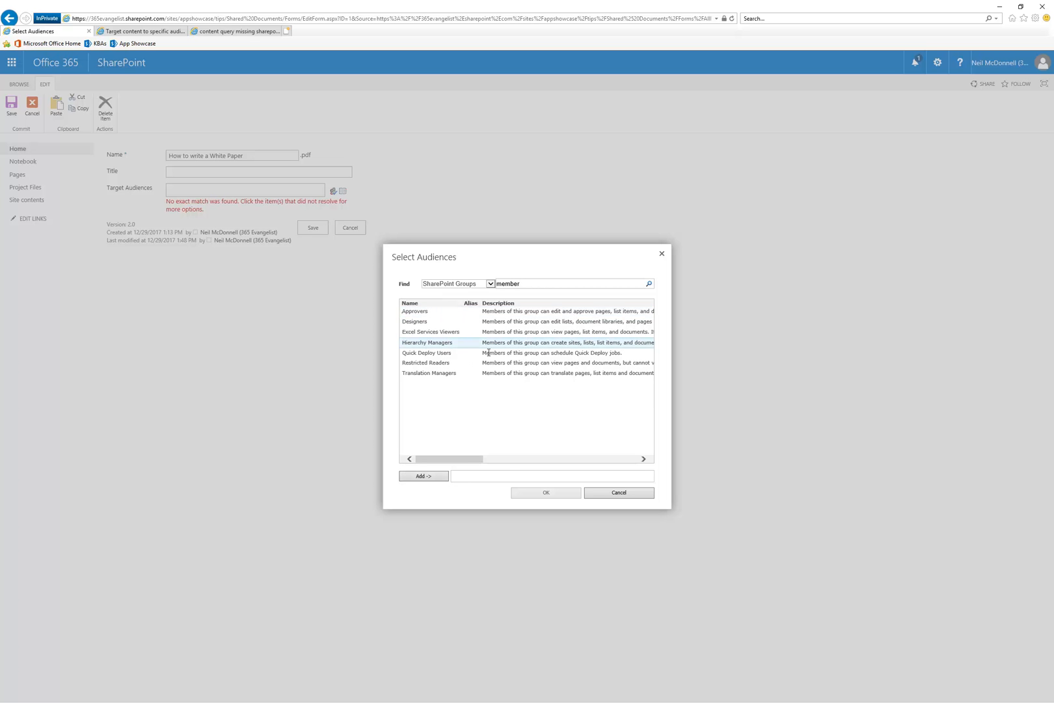
click(423, 477)
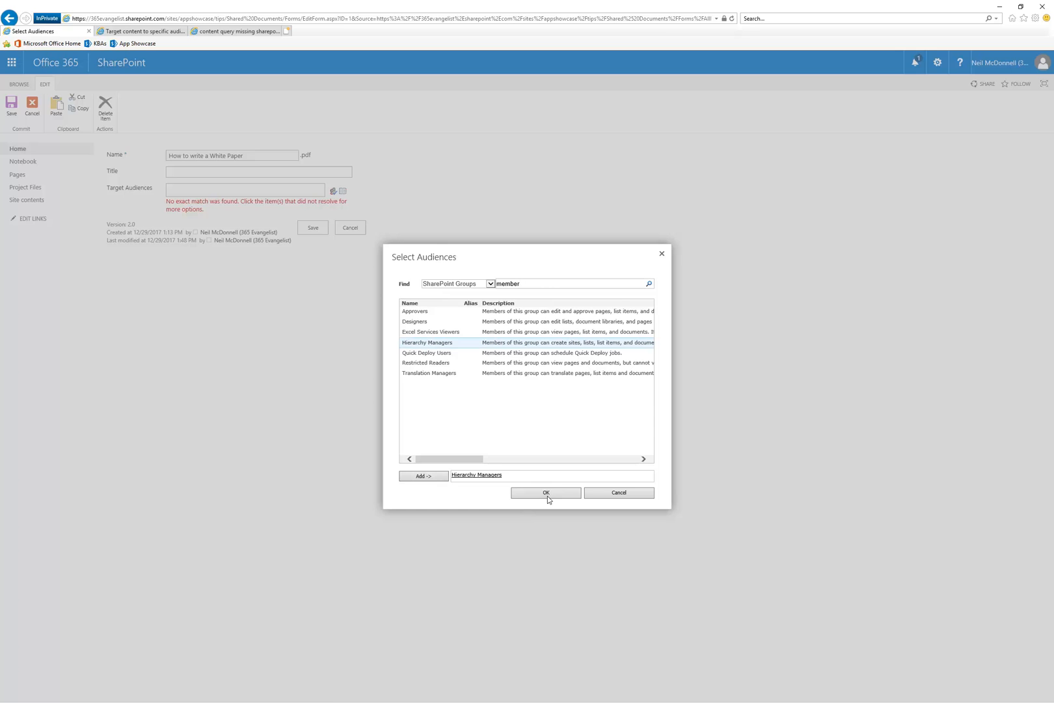
click(545, 492)
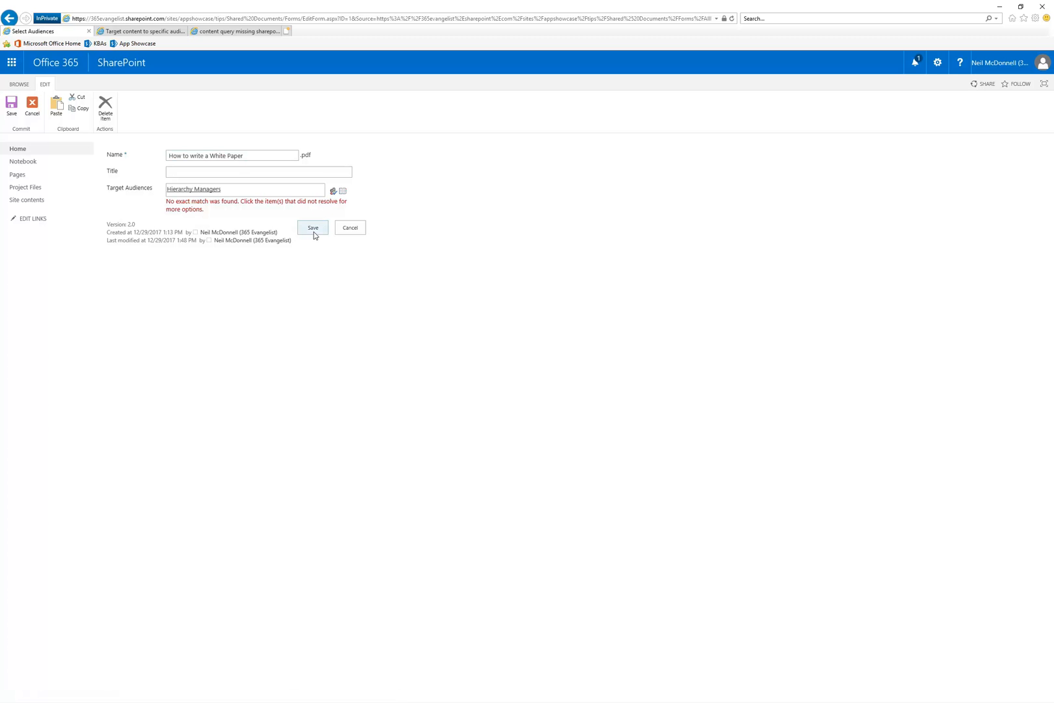
Step: Save the white paper's properties and return to the Project Files library
click(313, 228)
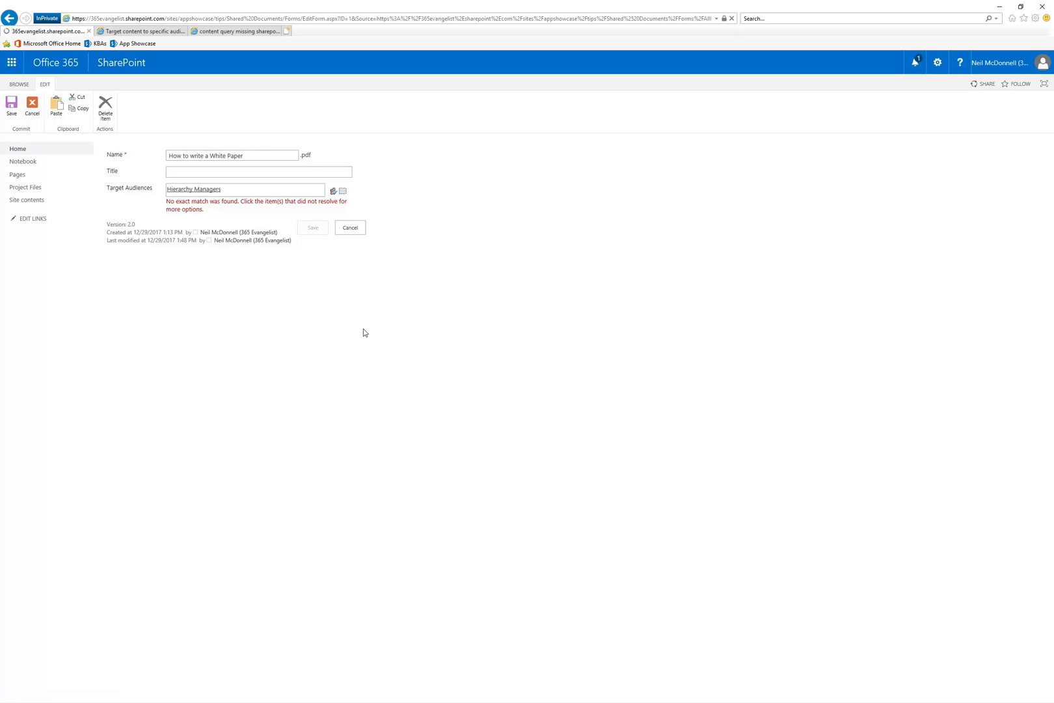
click(11, 107)
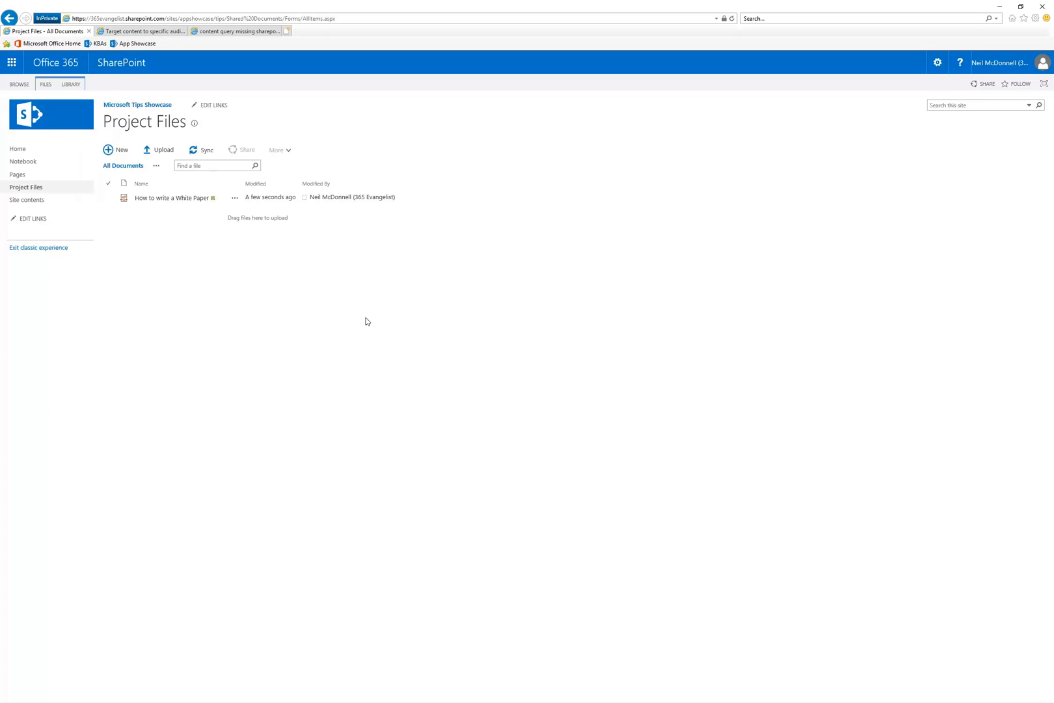
mouse_move(544, 282)
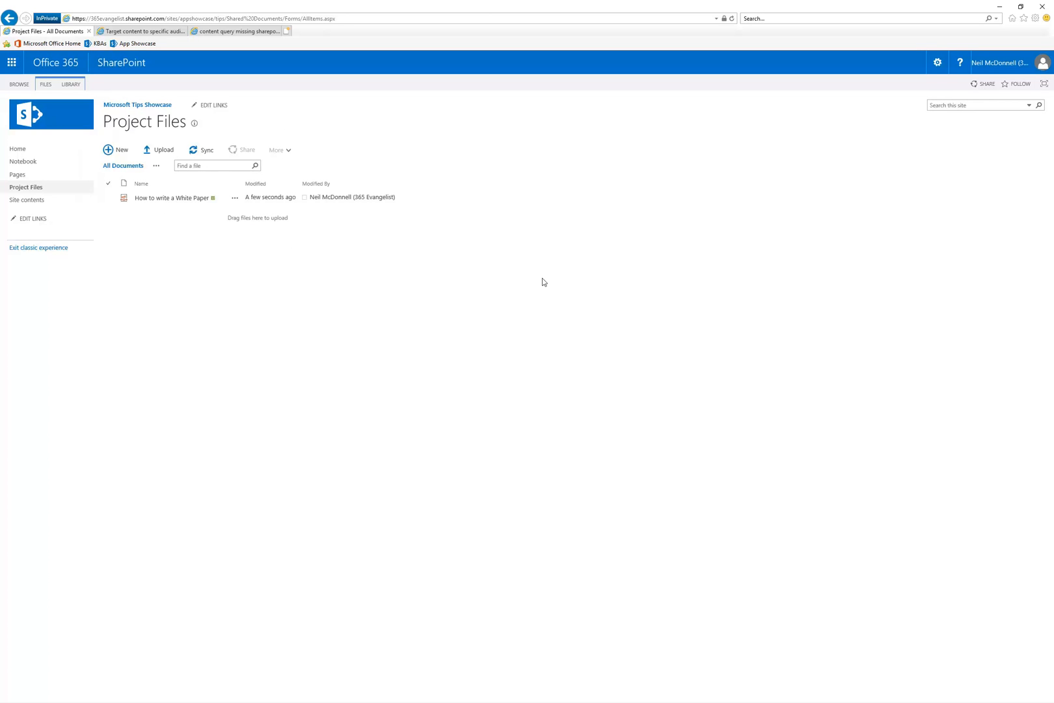
mouse_move(306, 273)
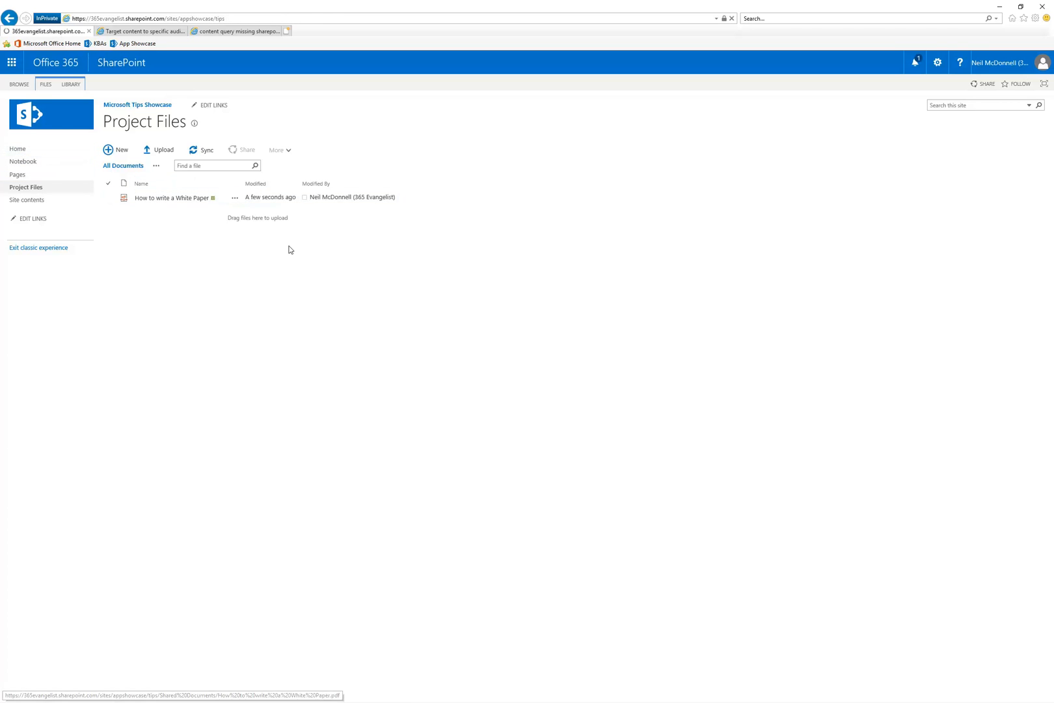
Step: Go to the site home page and start editing it from the settings gear
click(138, 104)
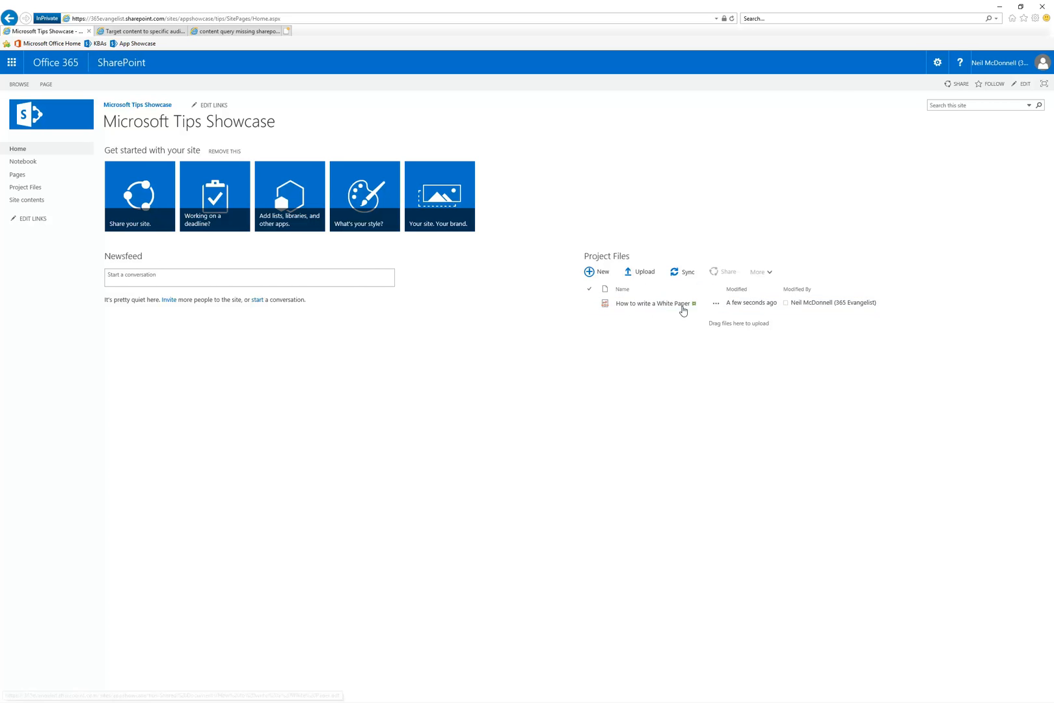
mouse_move(649, 358)
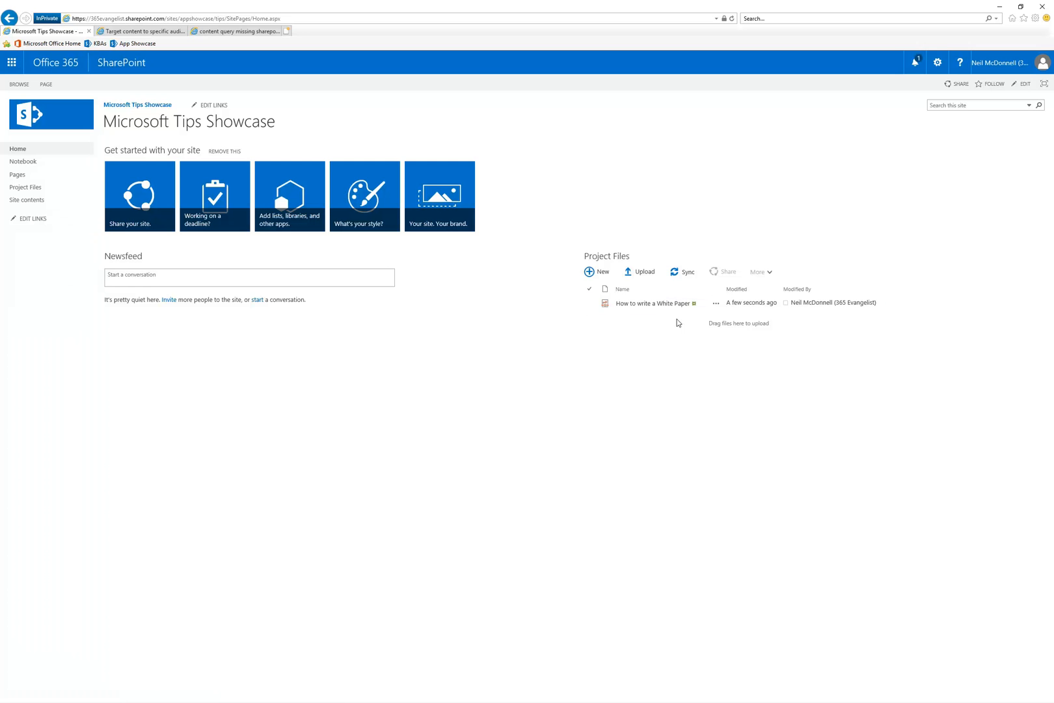
click(937, 62)
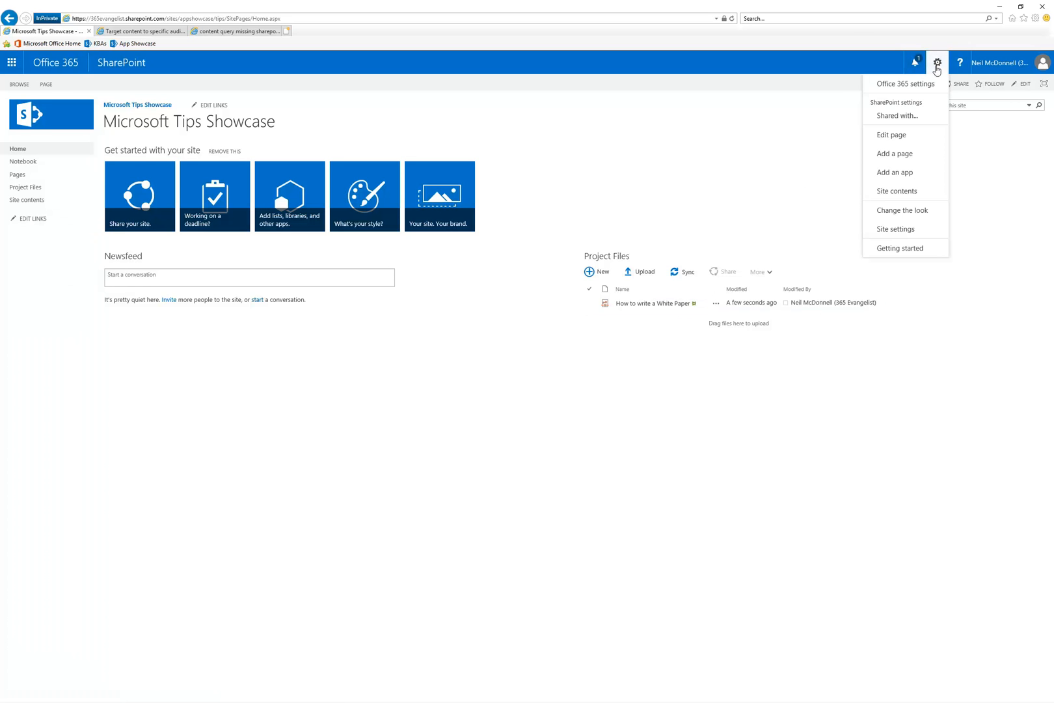
mouse_move(892, 134)
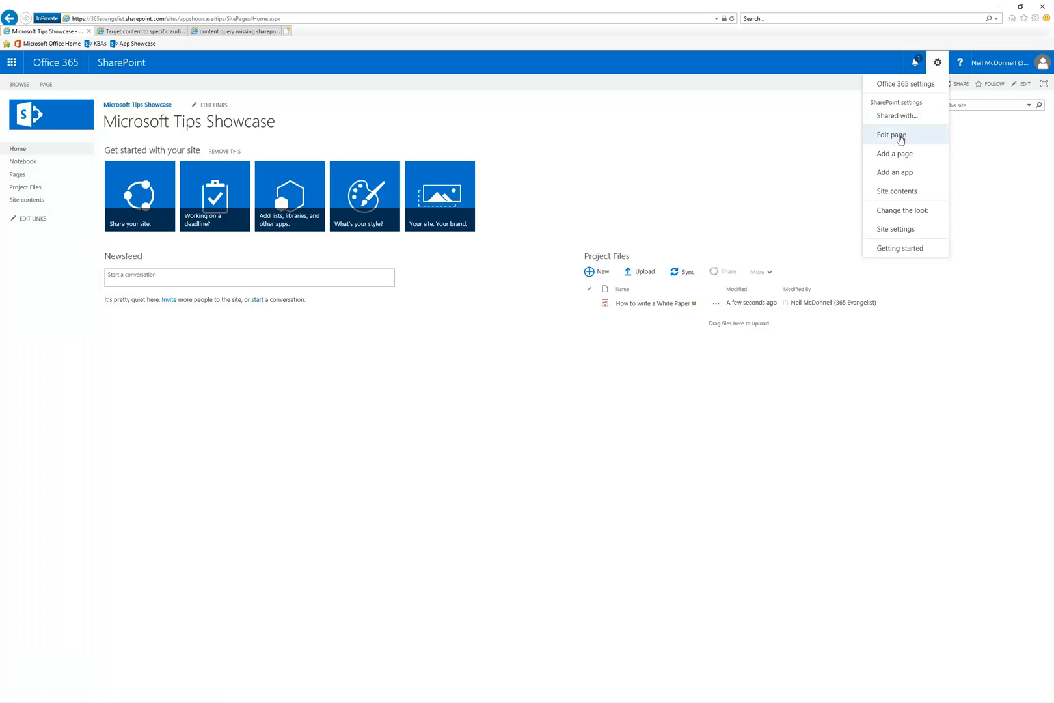
click(892, 134)
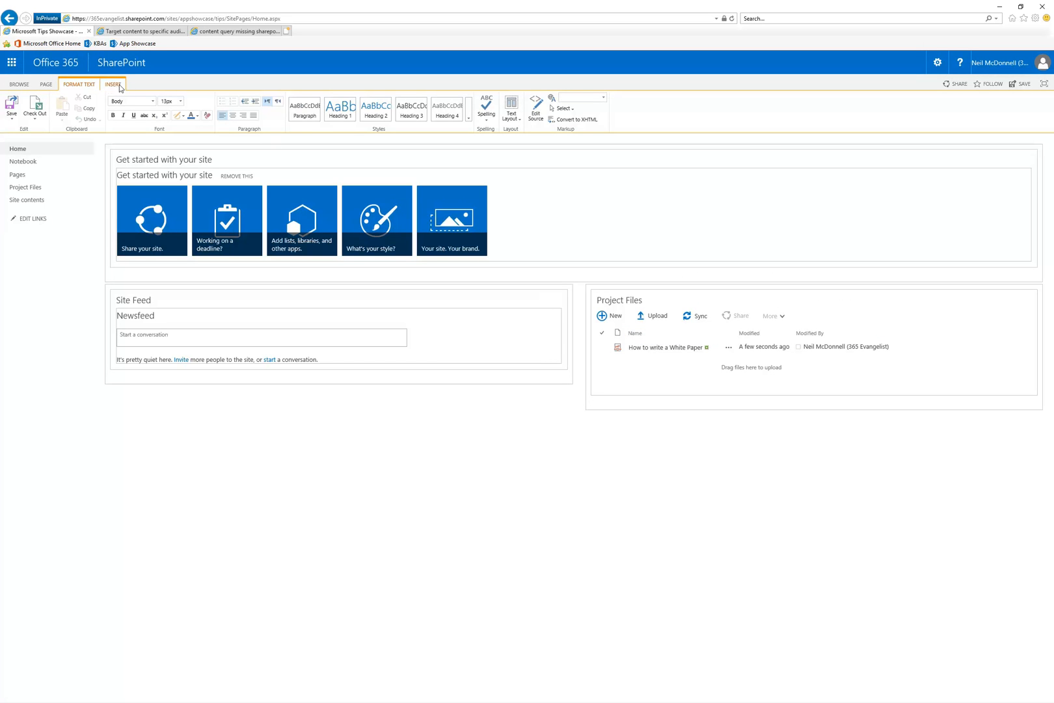
click(112, 84)
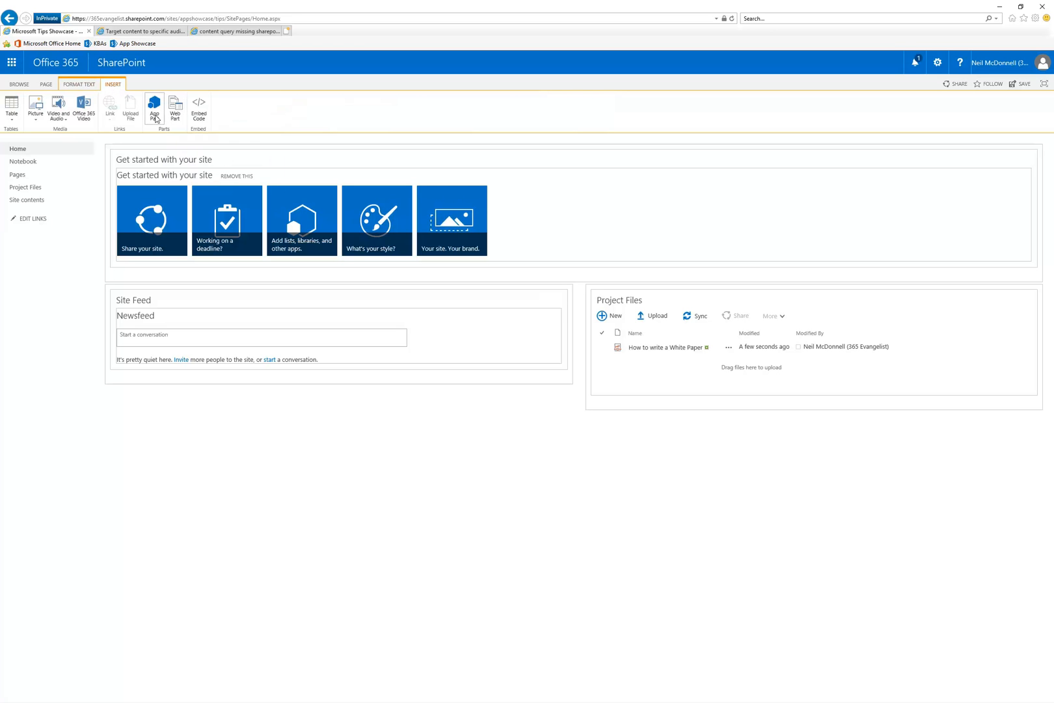
Step: Insert a Content Query web part from the Content Rollup category and open its tool pane
click(174, 108)
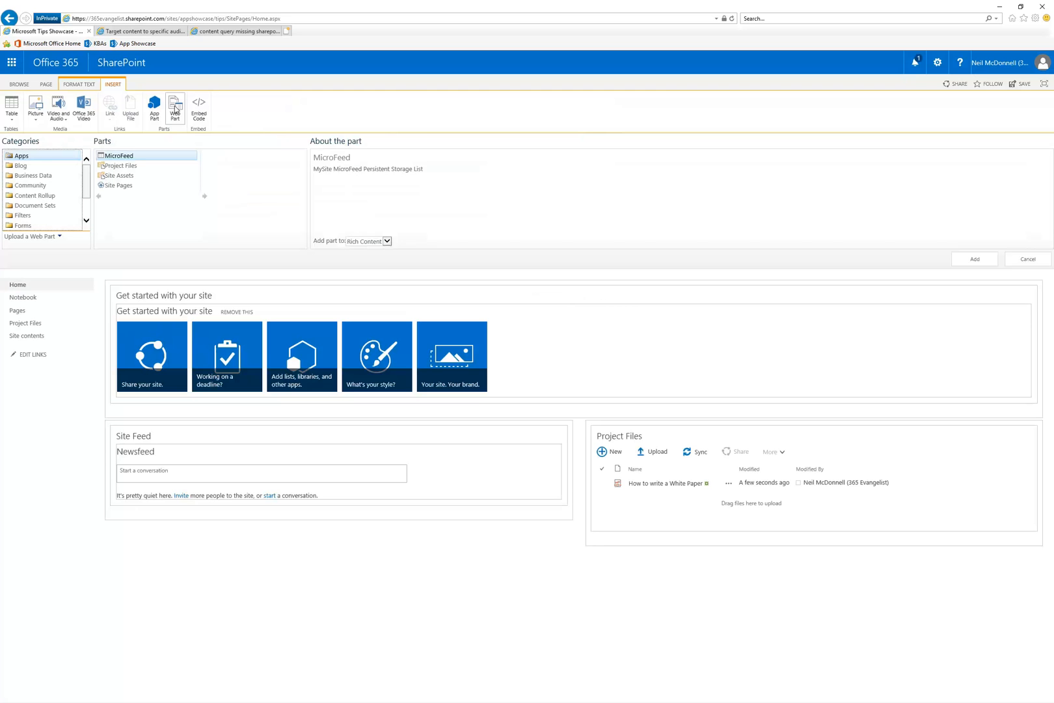
click(36, 195)
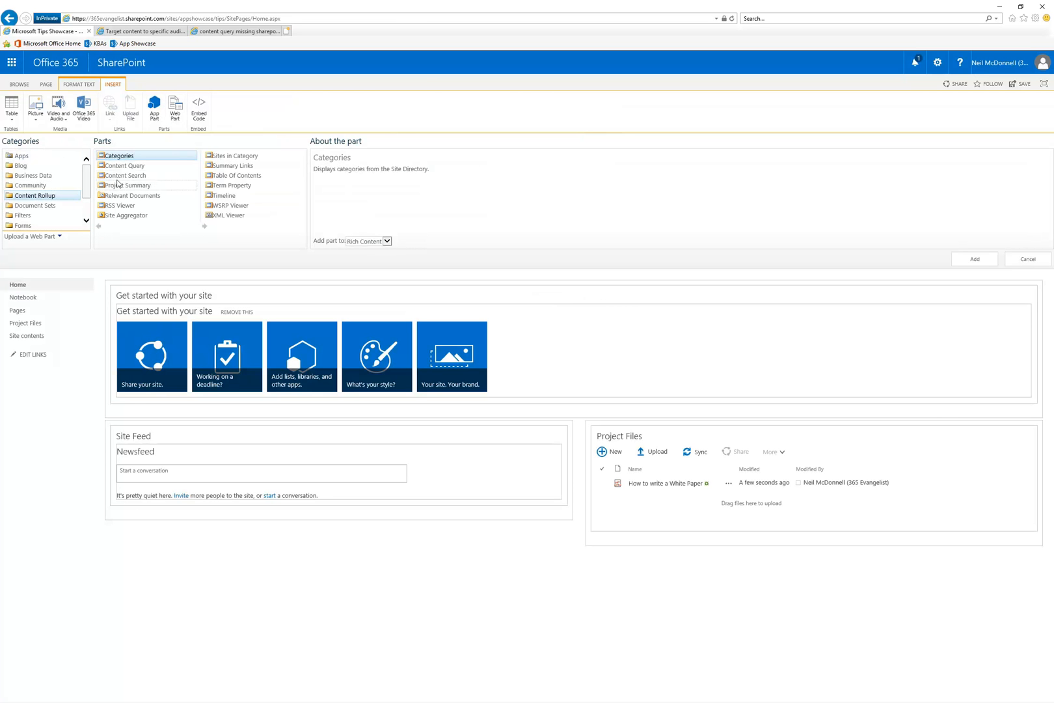
click(124, 166)
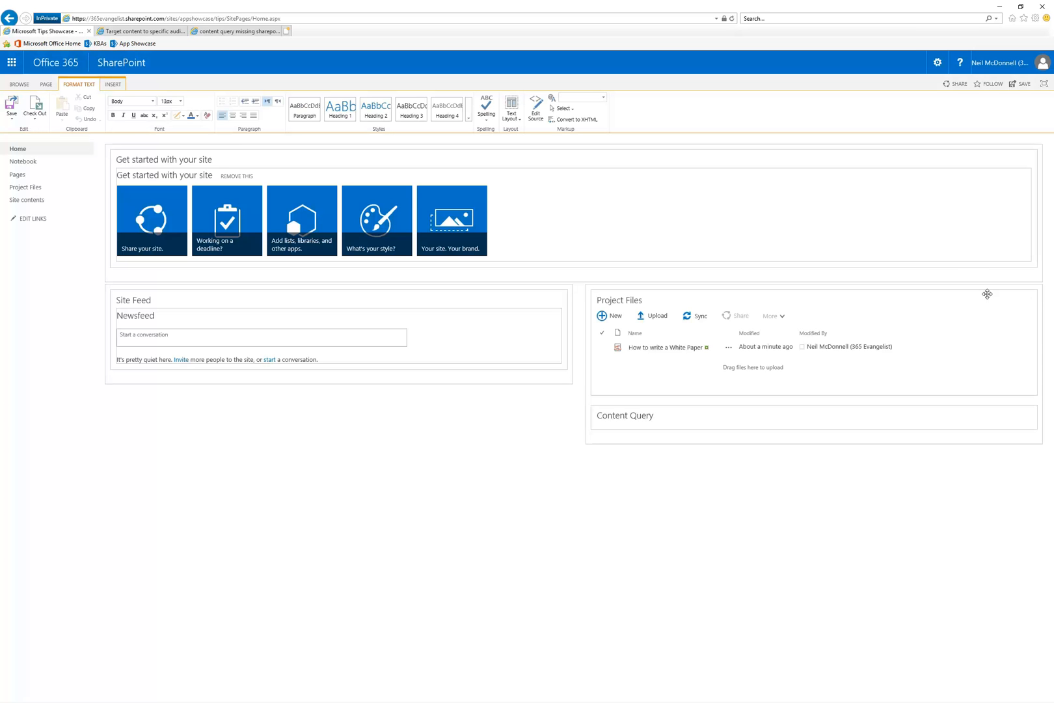
click(1022, 415)
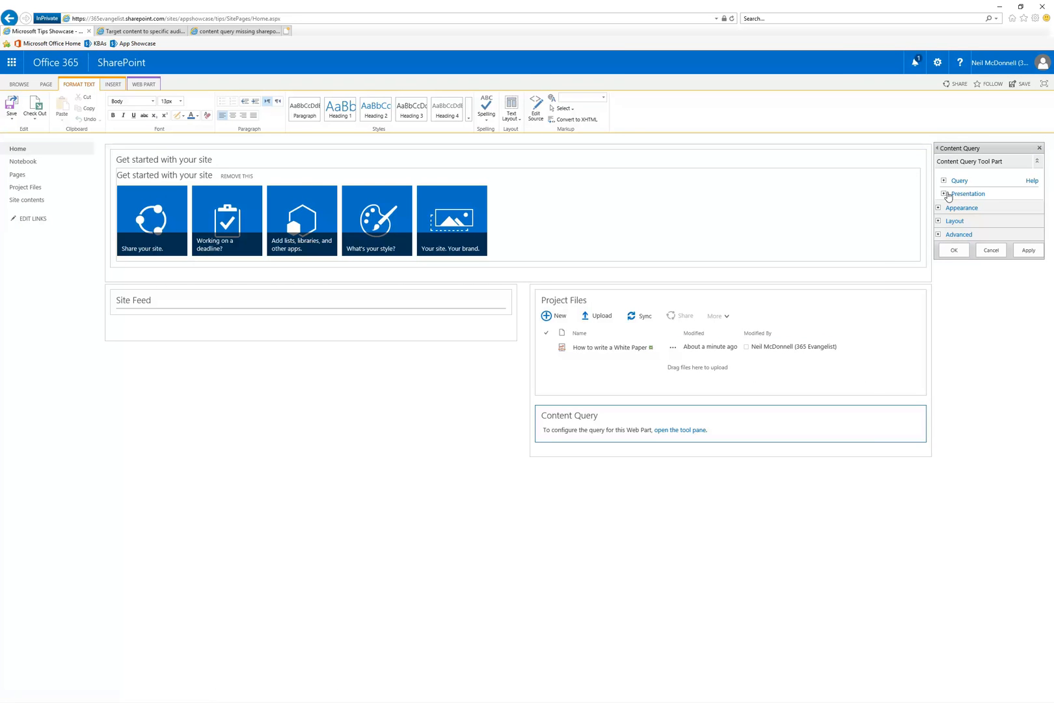
Step: In the Query settings choose 'Show items from the following list' and browse for the source list
click(944, 179)
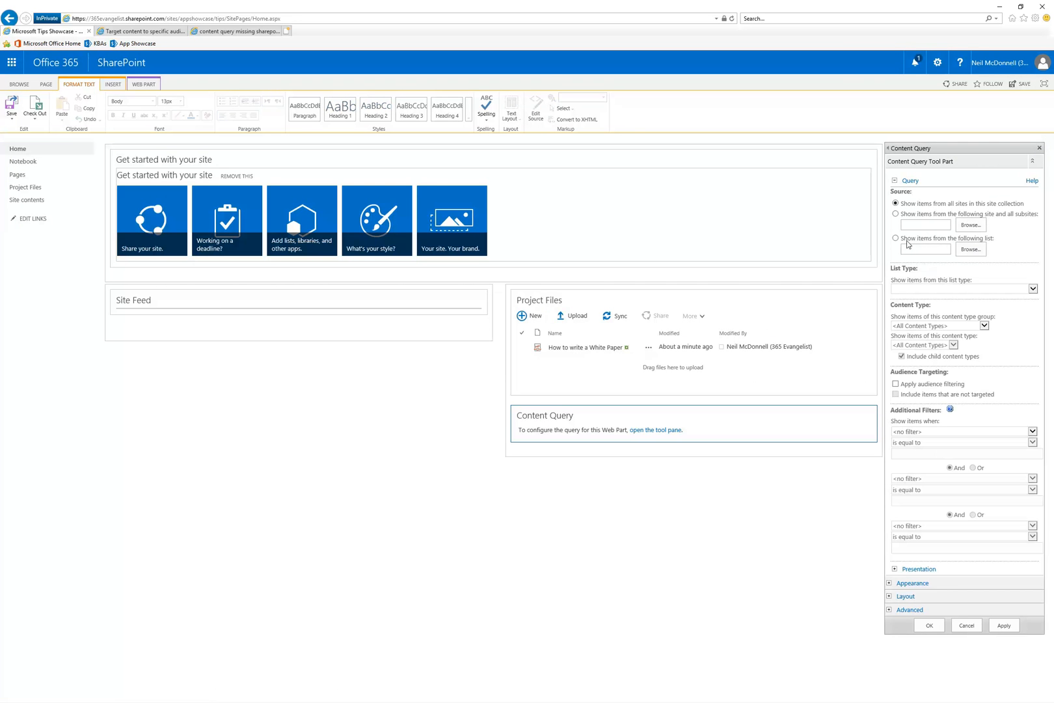
mouse_move(905, 244)
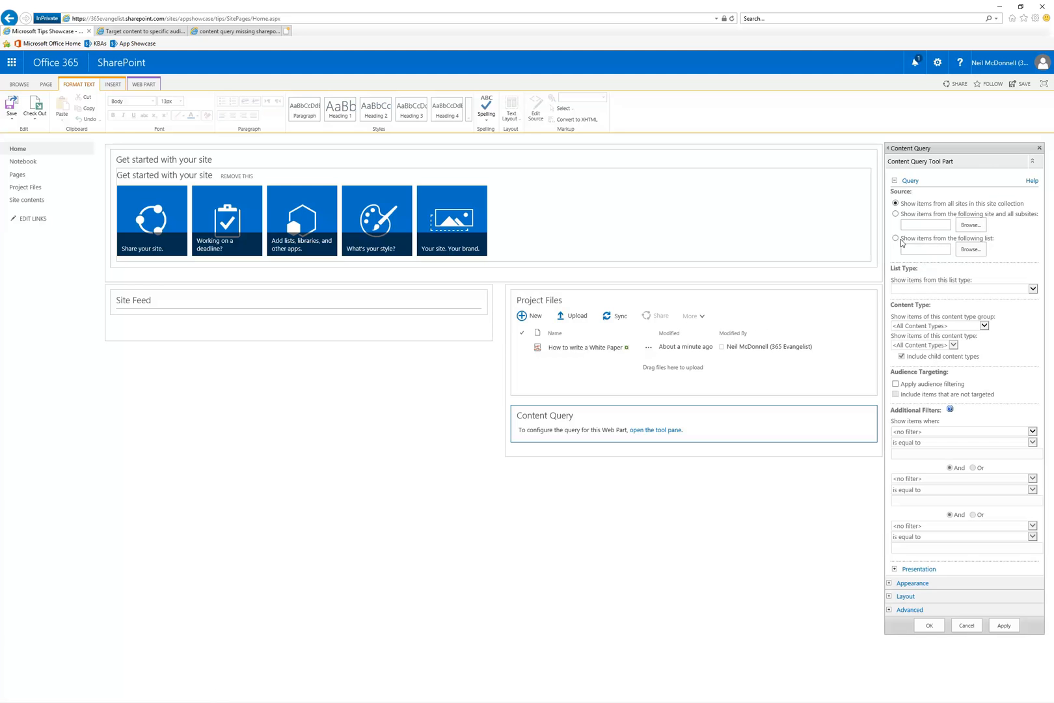
click(897, 239)
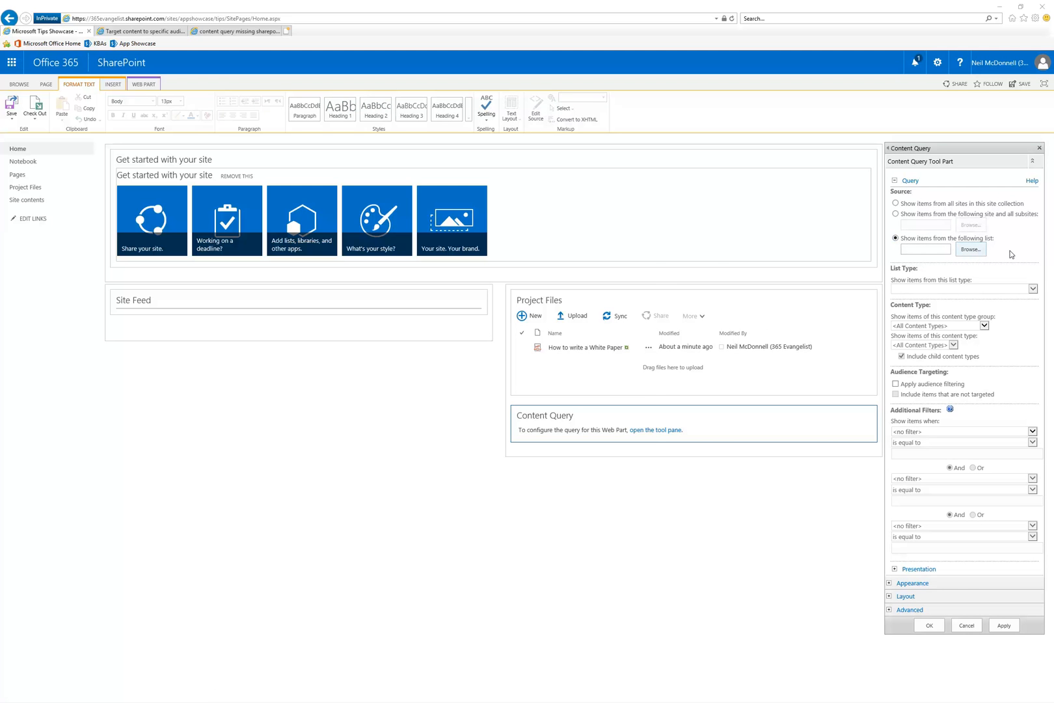
click(971, 250)
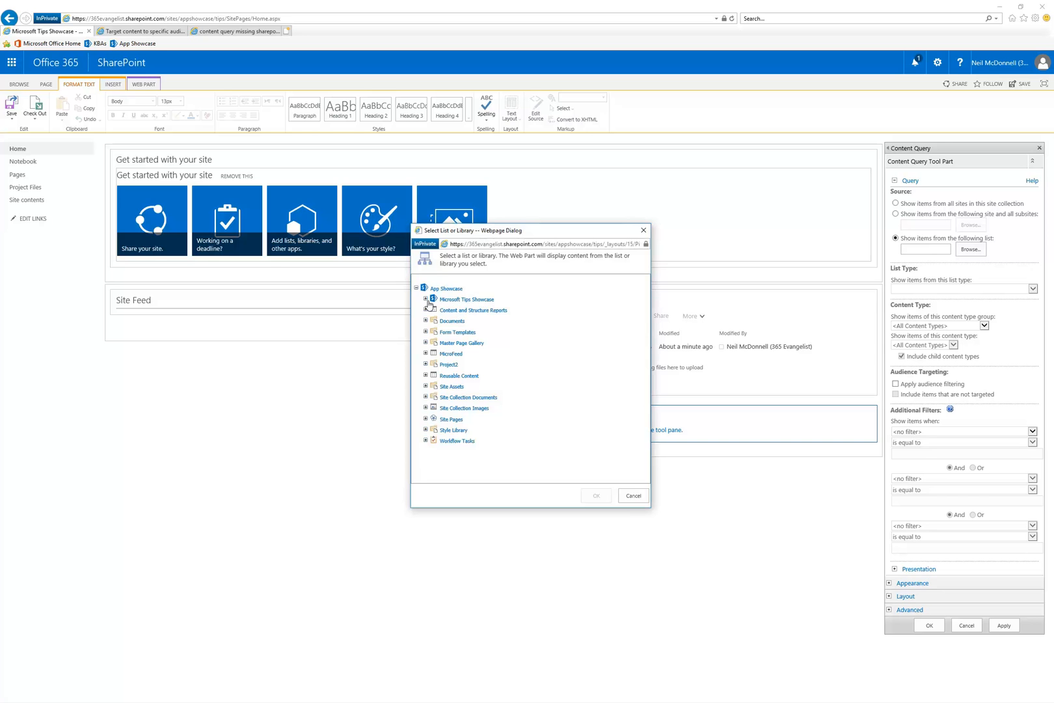
Step: Pick Project Files under Microsoft Tips Showcase as the Content Query source library
click(424, 300)
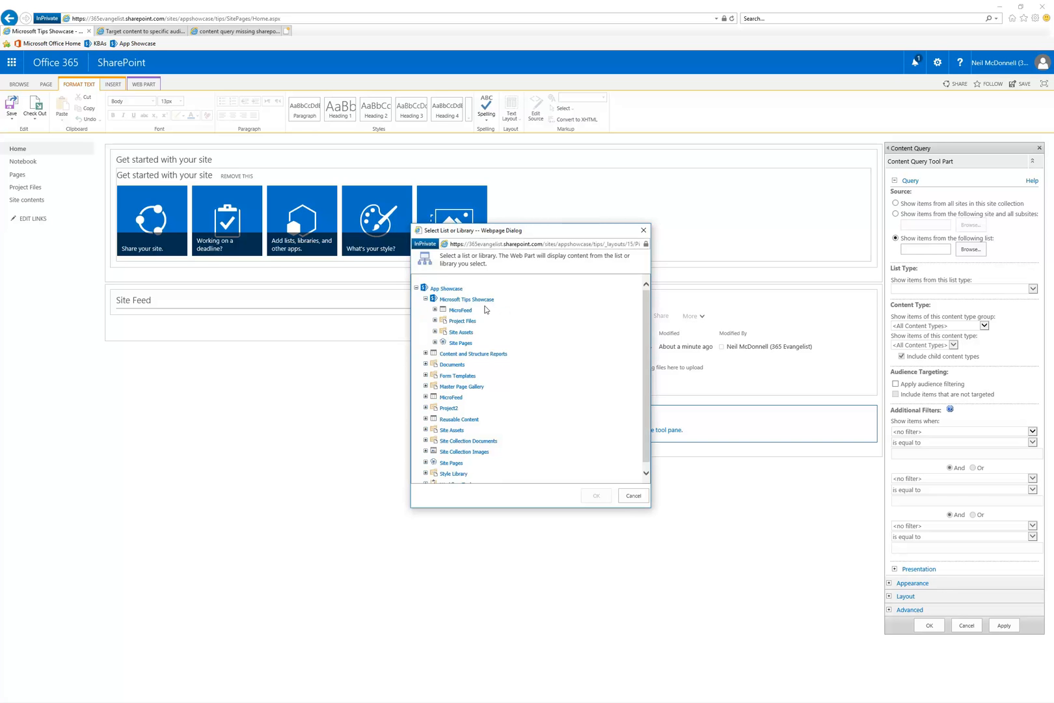
click(462, 321)
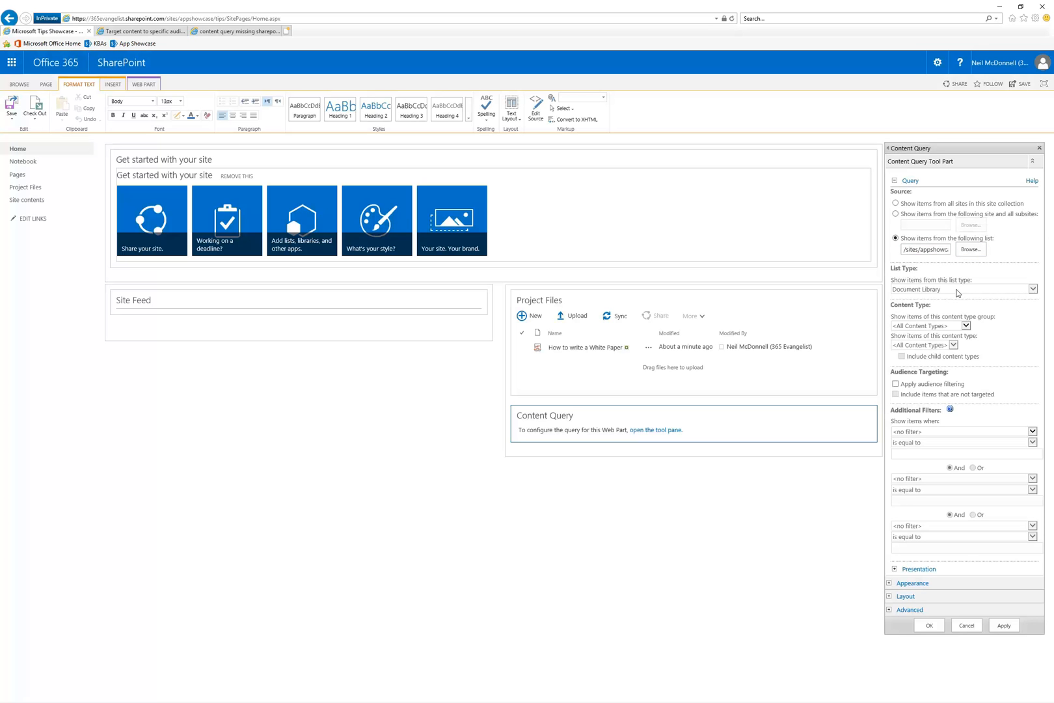
mouse_move(927, 324)
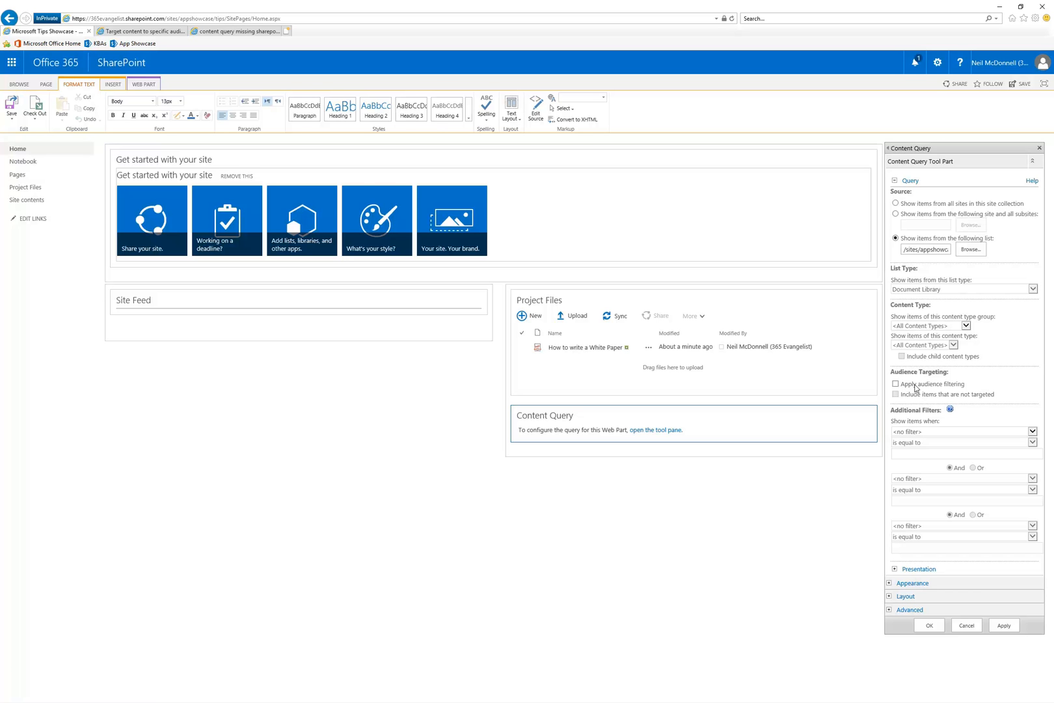
Step: Turn on Apply audience filtering, confirm the web part settings, and save the home page
click(895, 384)
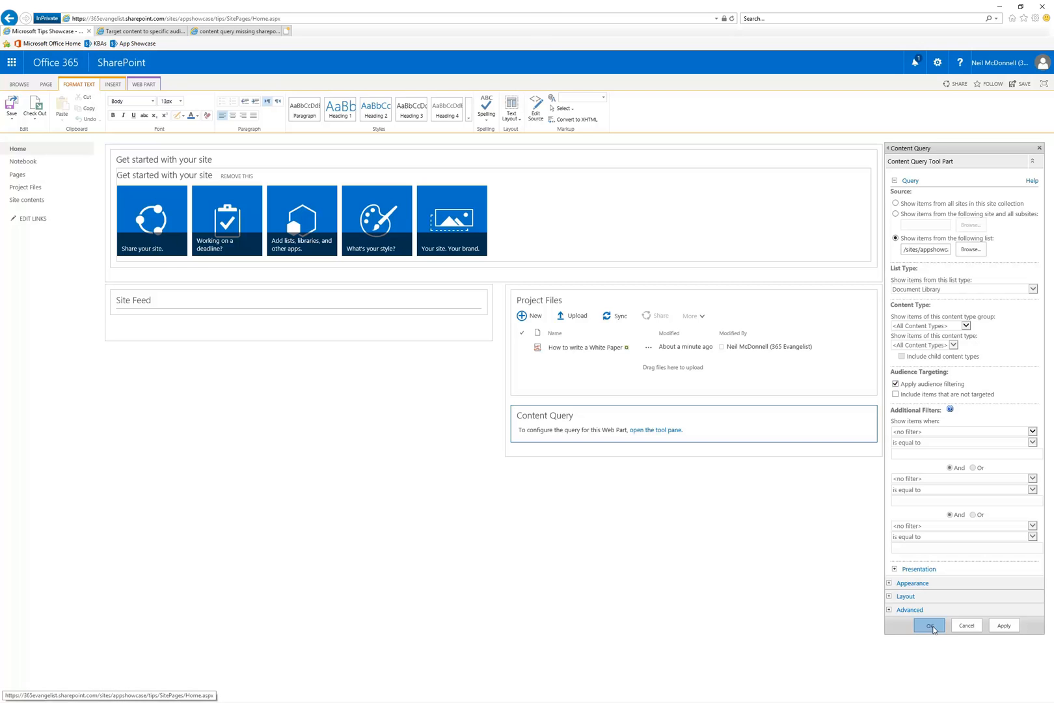
click(930, 624)
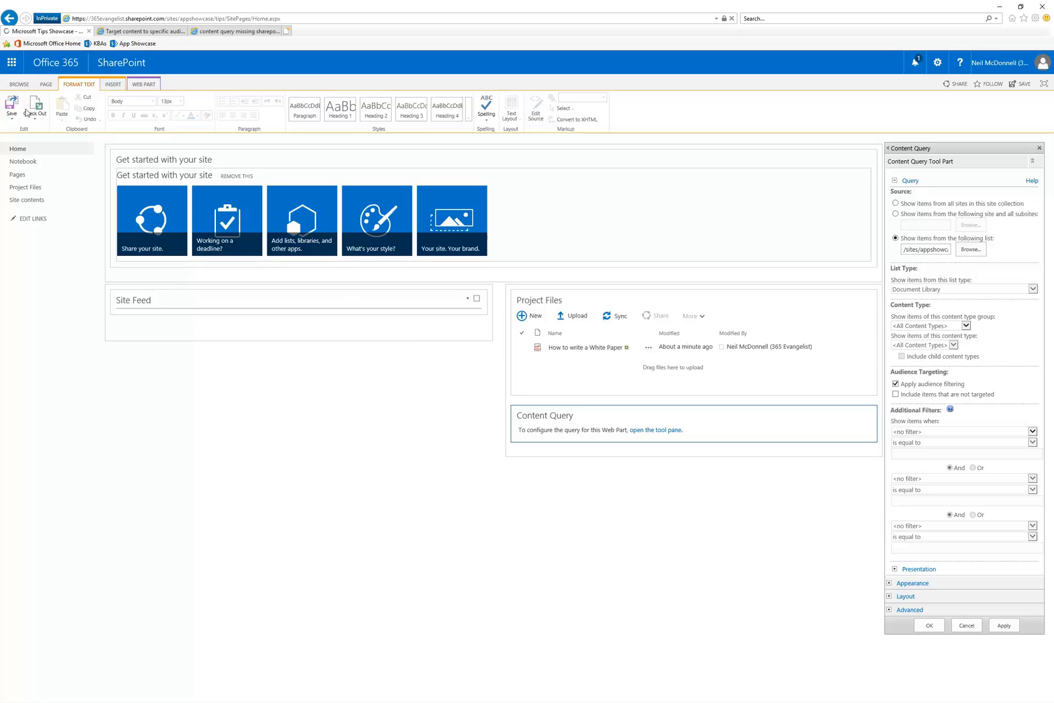
click(928, 625)
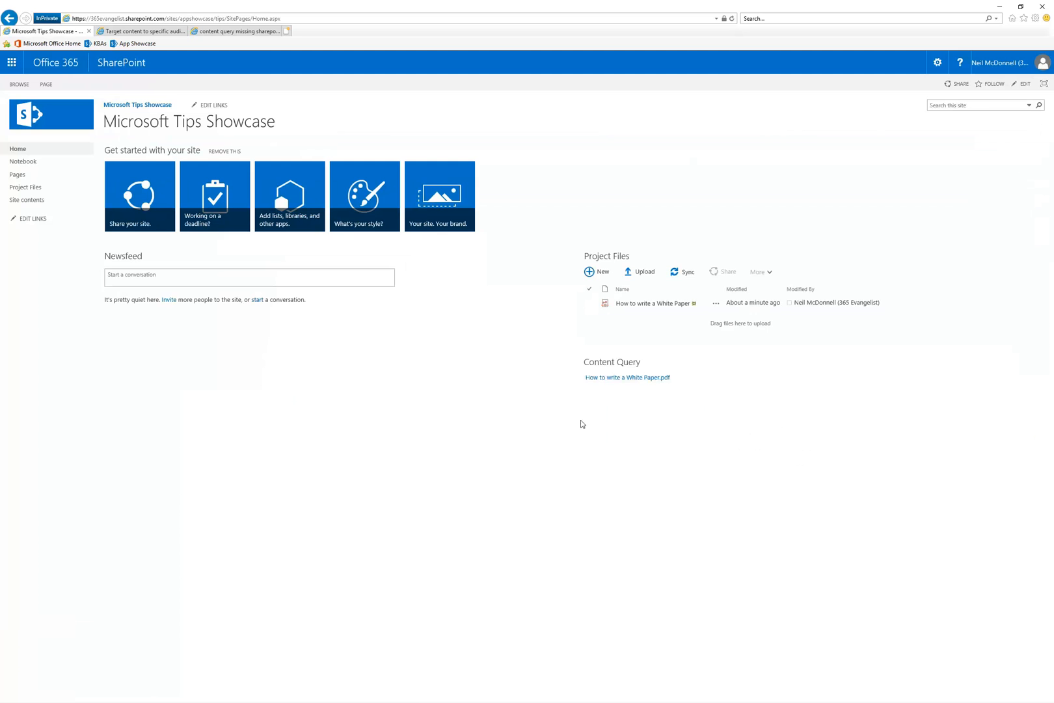
mouse_move(703, 383)
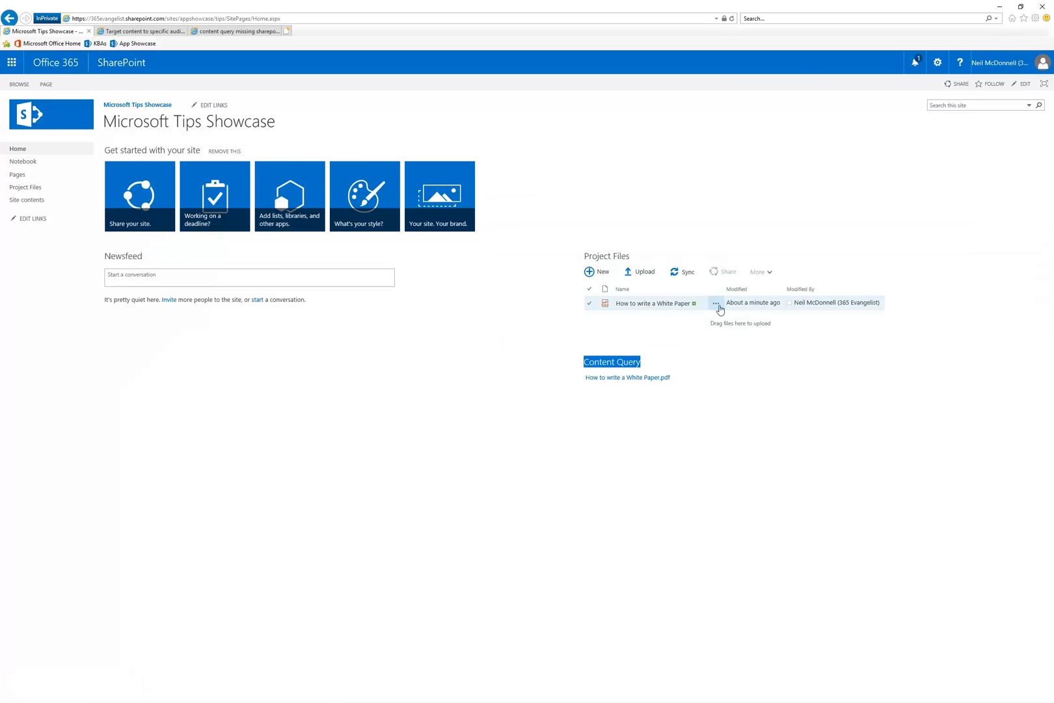
Step: Go from the home page to the site's Site Settings via the settings gear
click(716, 305)
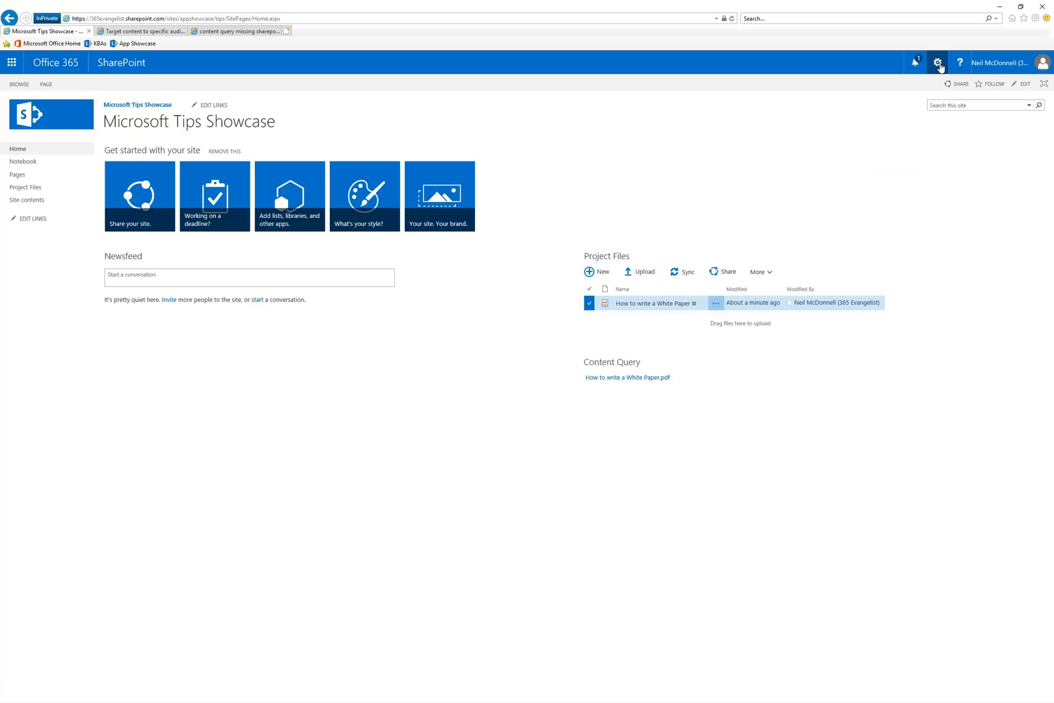
click(939, 63)
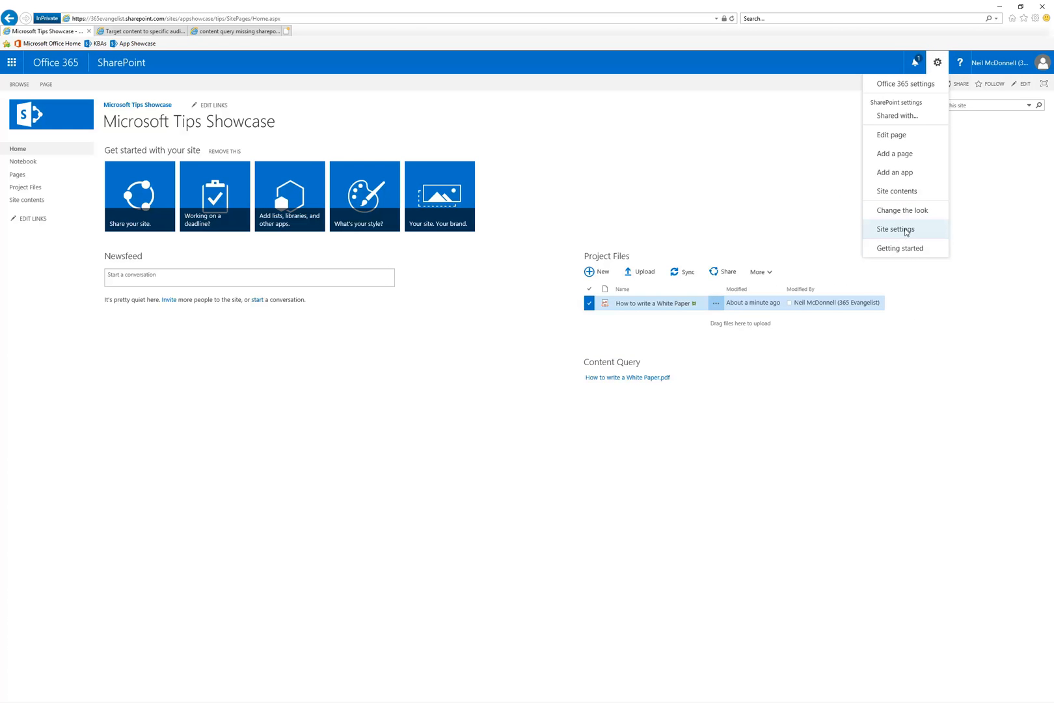
click(897, 229)
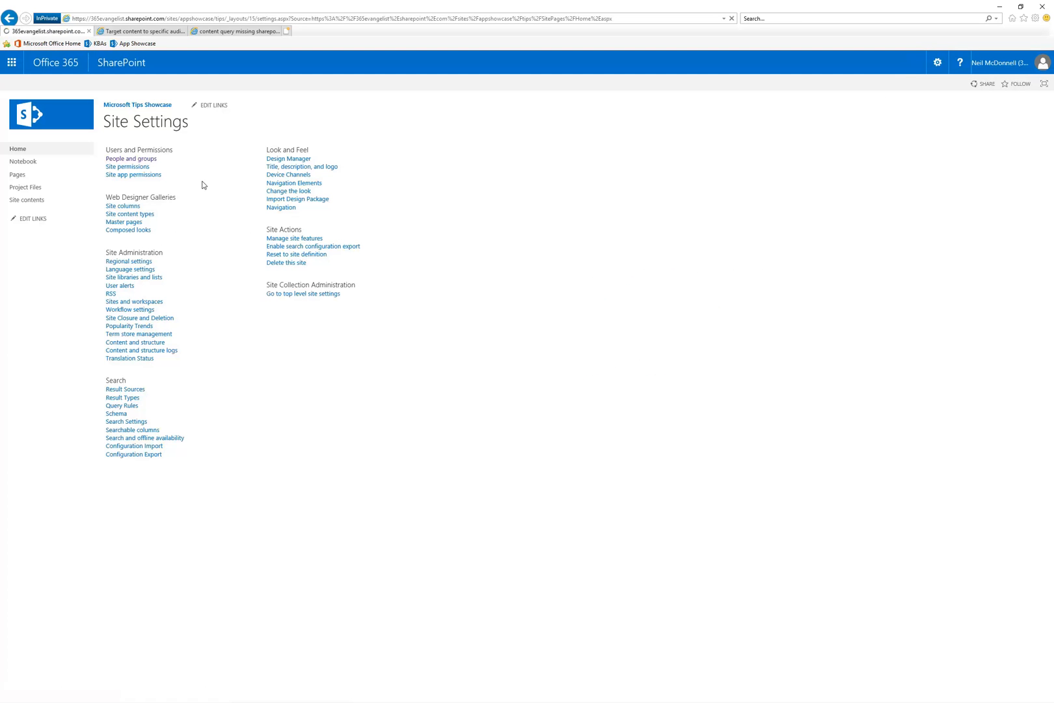
Step: Remove the only member from the Hierarchy Managers group via People and groups and confirm
click(133, 157)
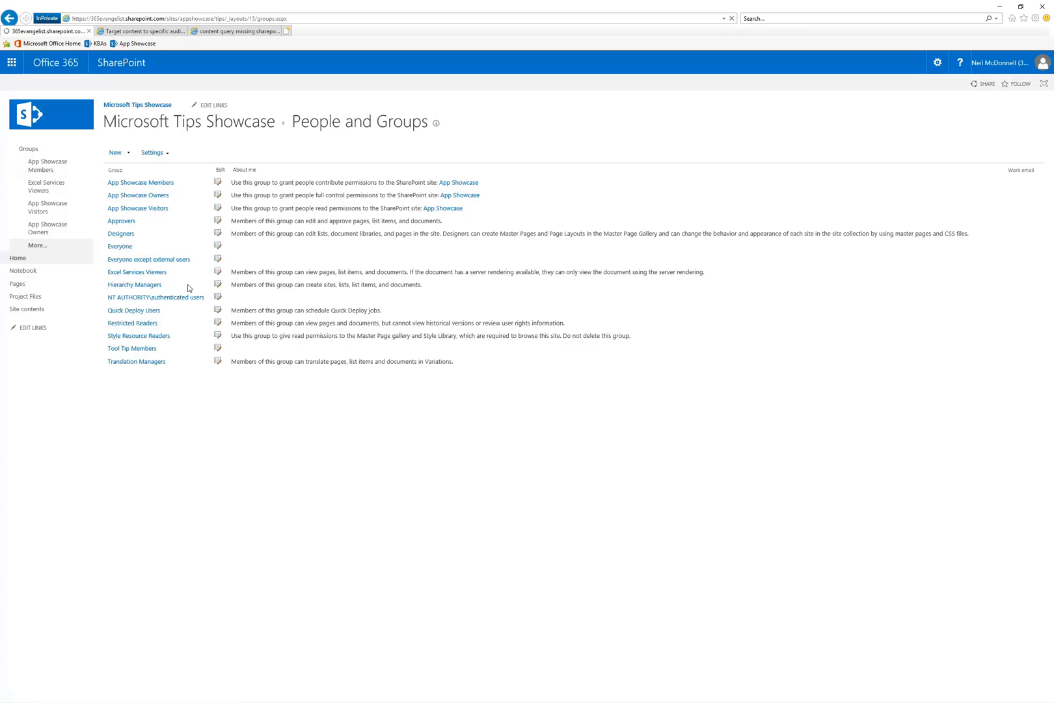
click(134, 286)
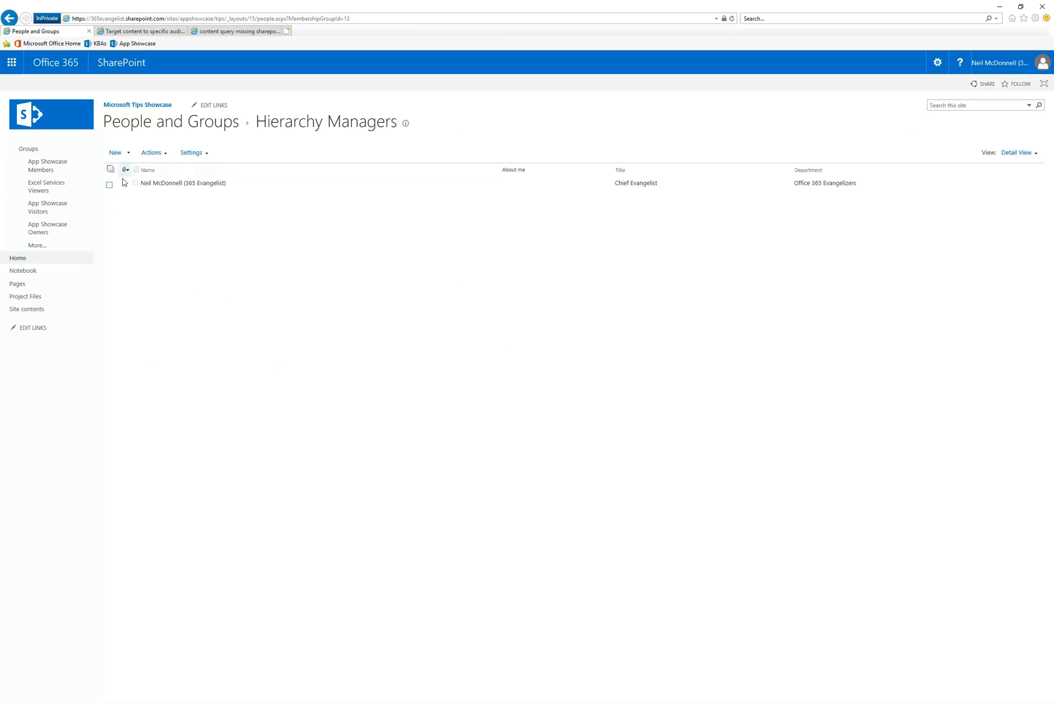
click(152, 152)
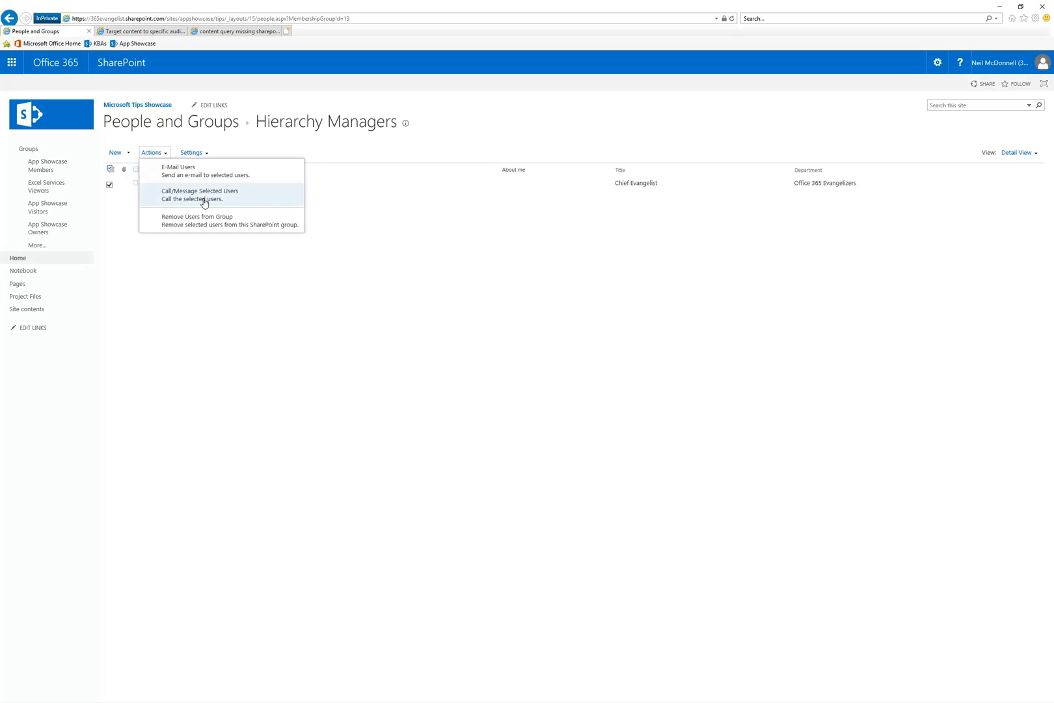
click(196, 220)
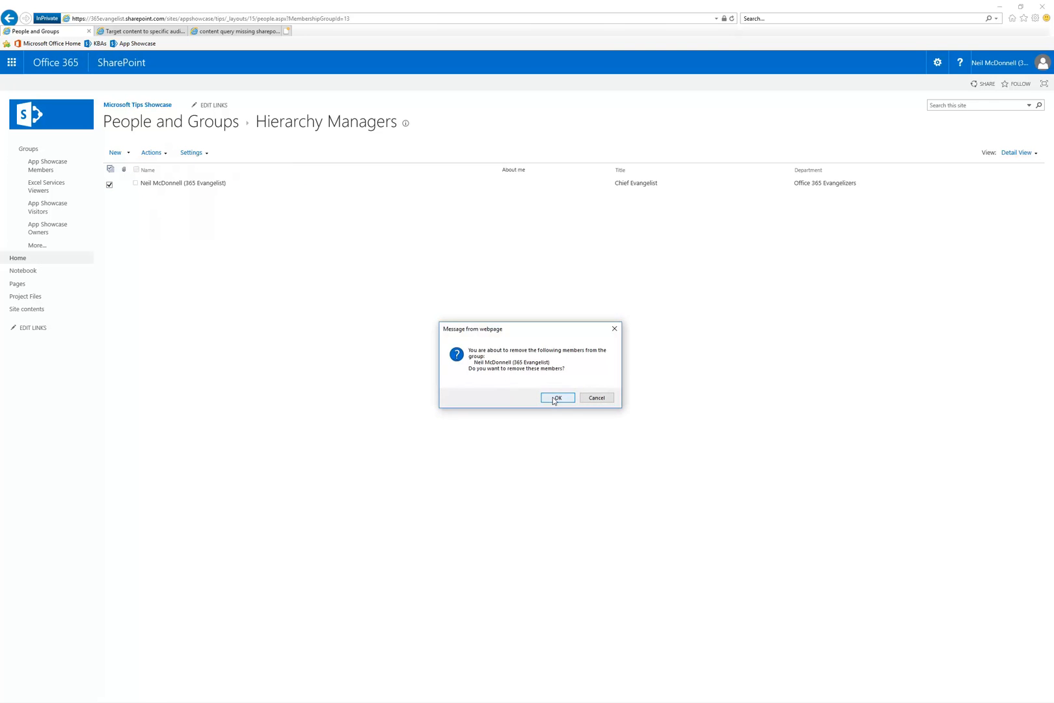
click(557, 397)
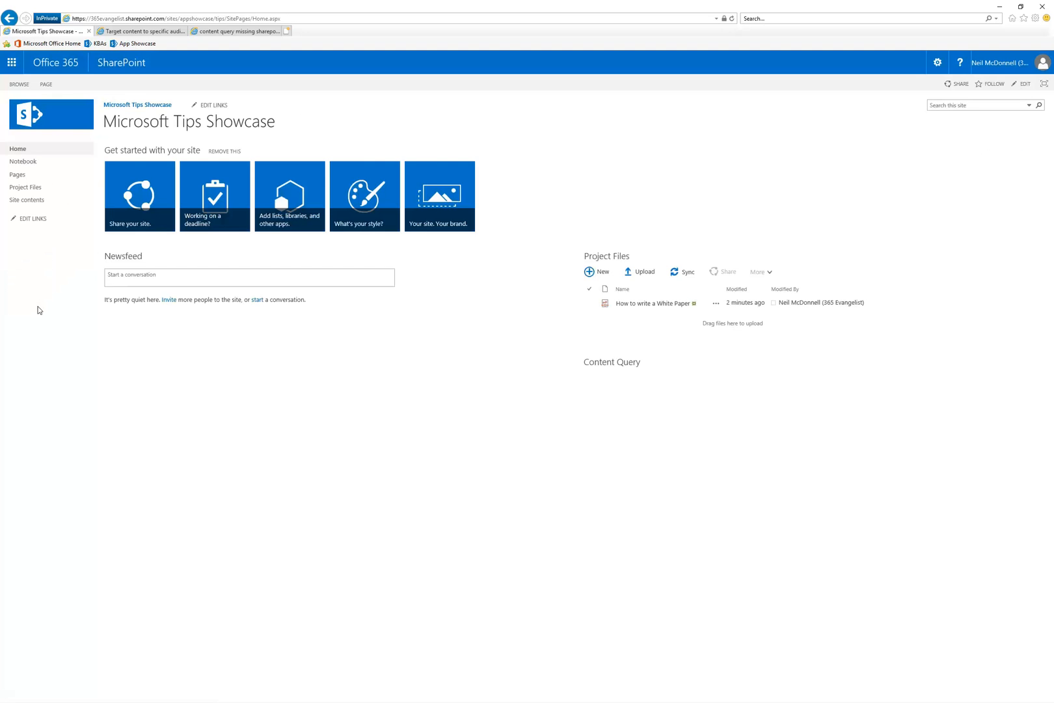
mouse_move(640, 387)
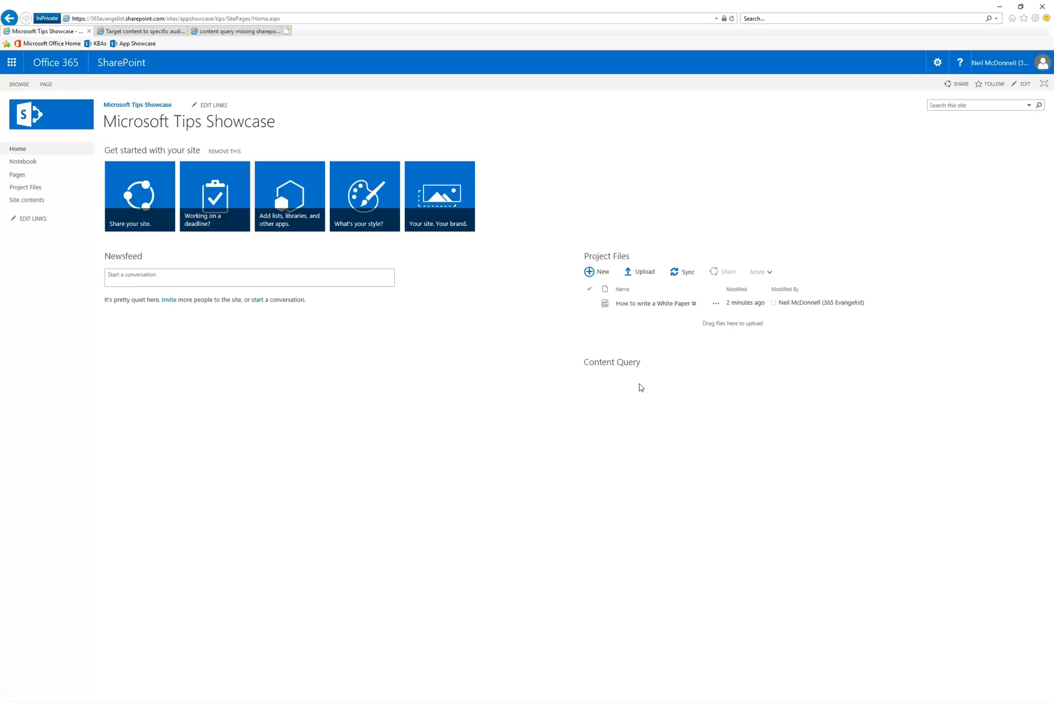
mouse_move(637, 398)
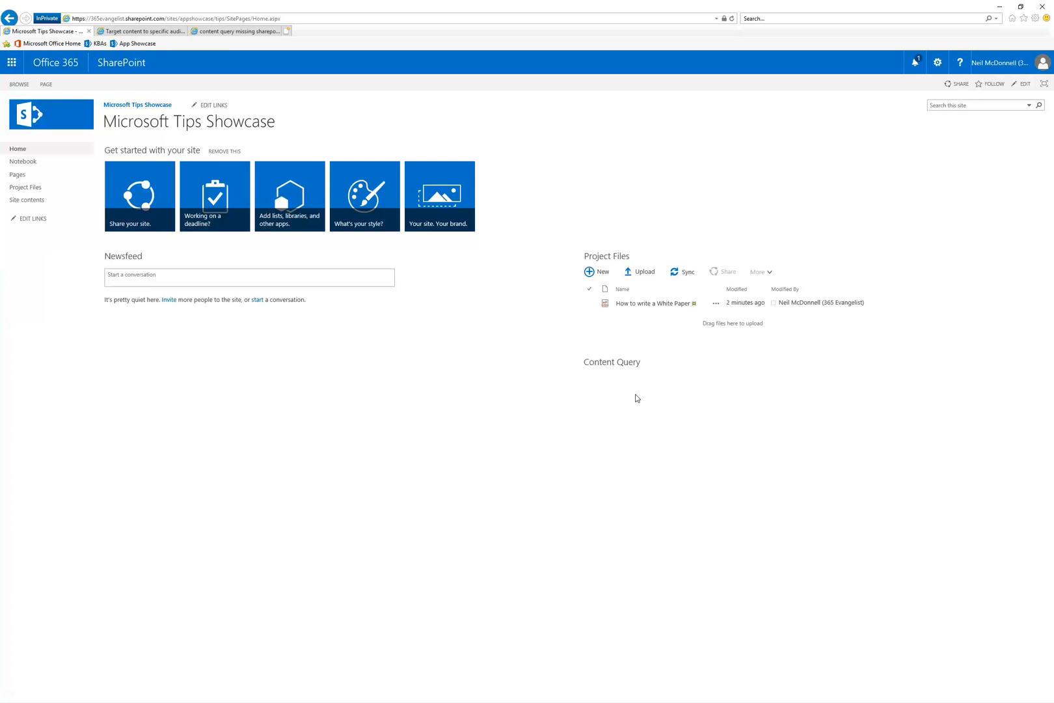
mouse_move(645, 303)
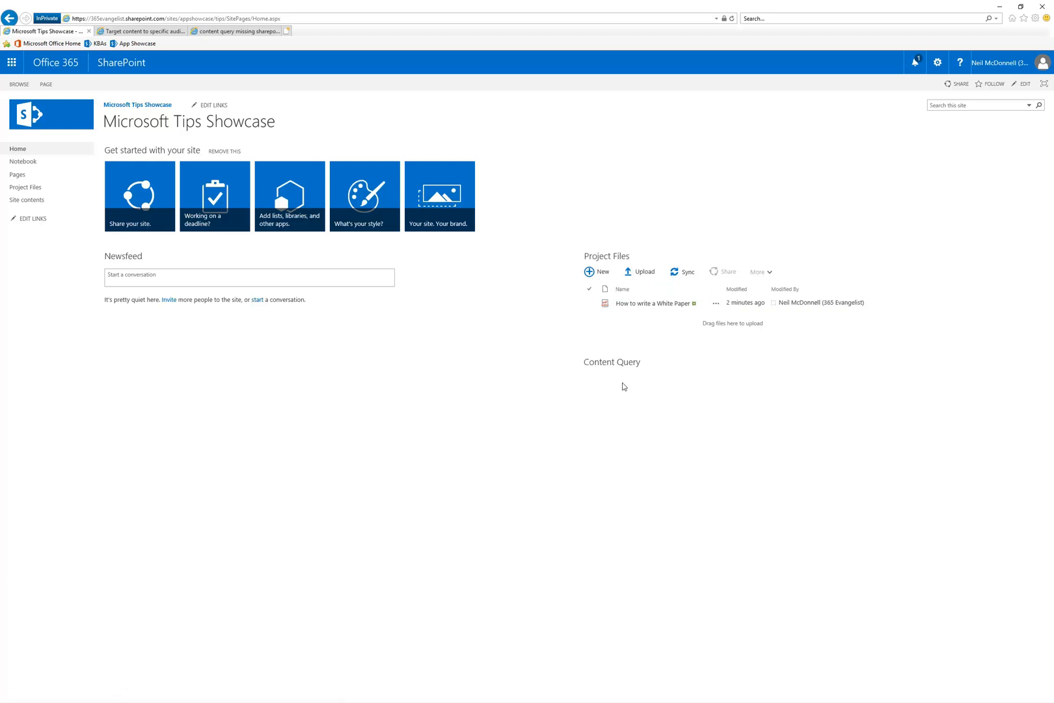
mouse_move(680, 453)
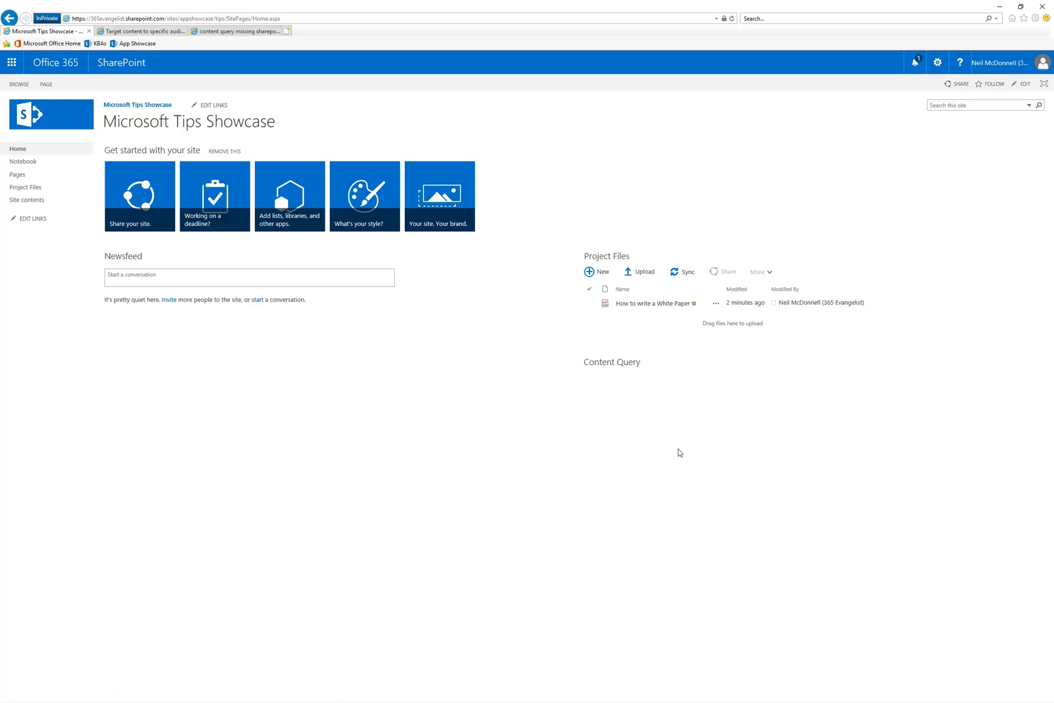